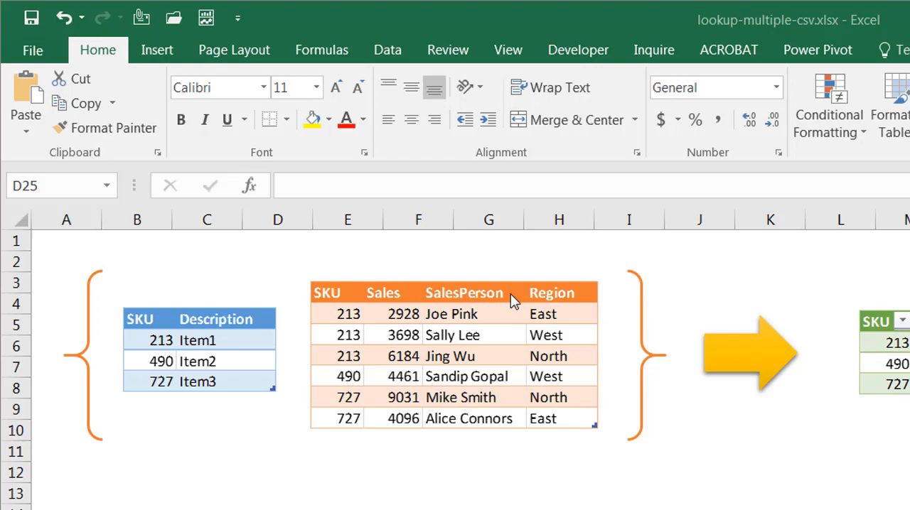
{"action": "mouse_move", "coordinate": [452, 290]}
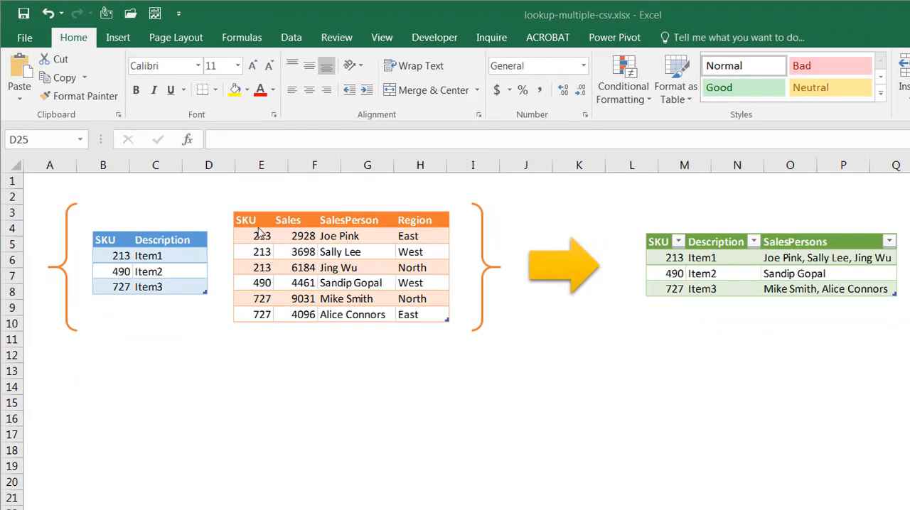
{"action": "mouse_move", "coordinate": [576, 256]}
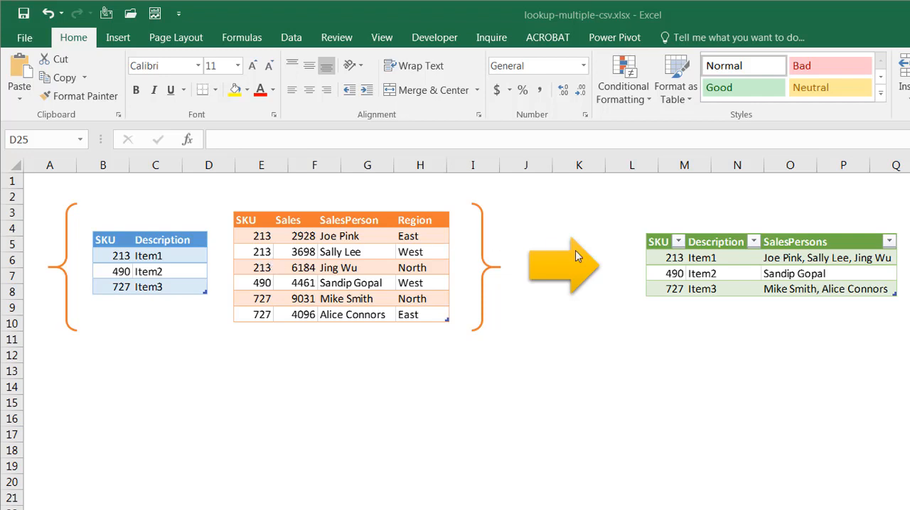
{"action": "mouse_move", "coordinate": [718, 262]}
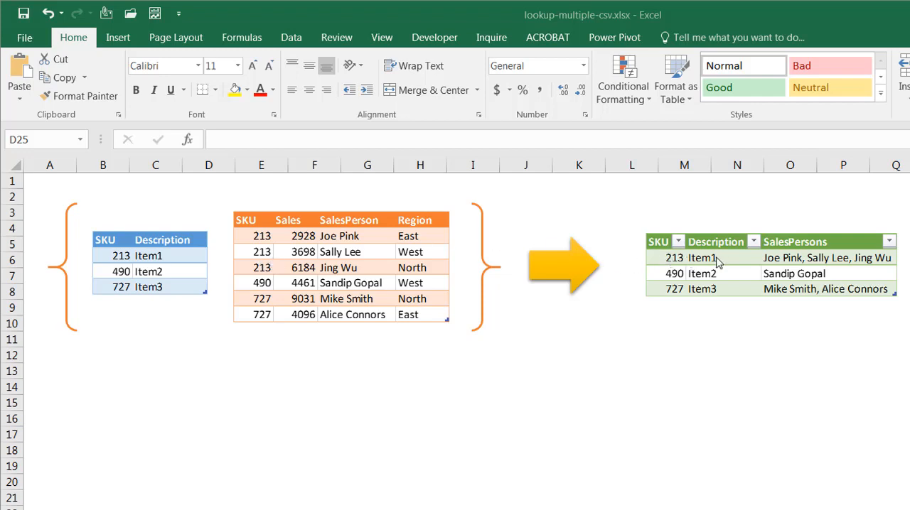
{"action": "mouse_move", "coordinate": [818, 262]}
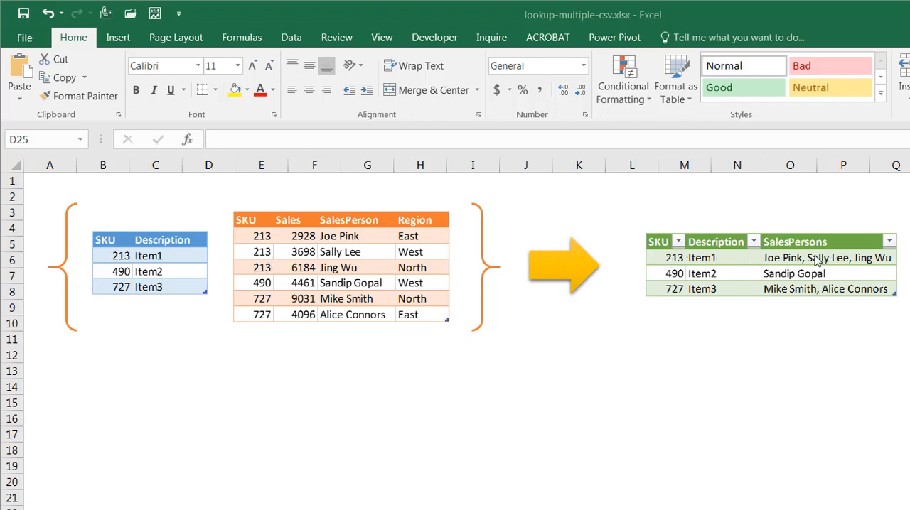
{"action": "mouse_move", "coordinate": [833, 271]}
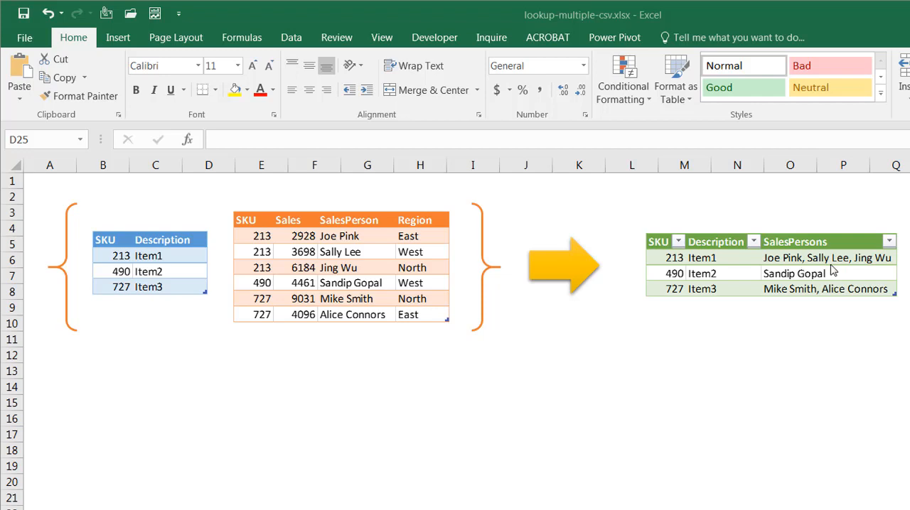
{"action": "mouse_move", "coordinate": [593, 247]}
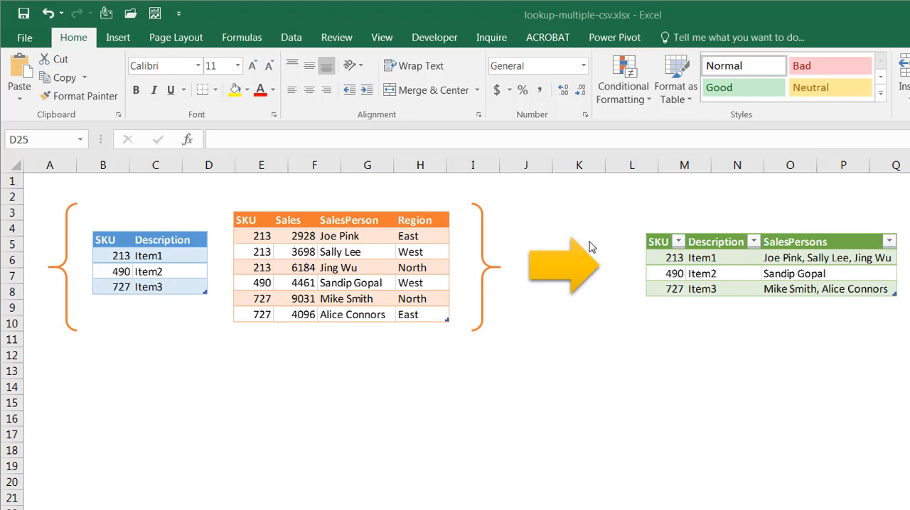
{"action": "mouse_move", "coordinate": [330, 226]}
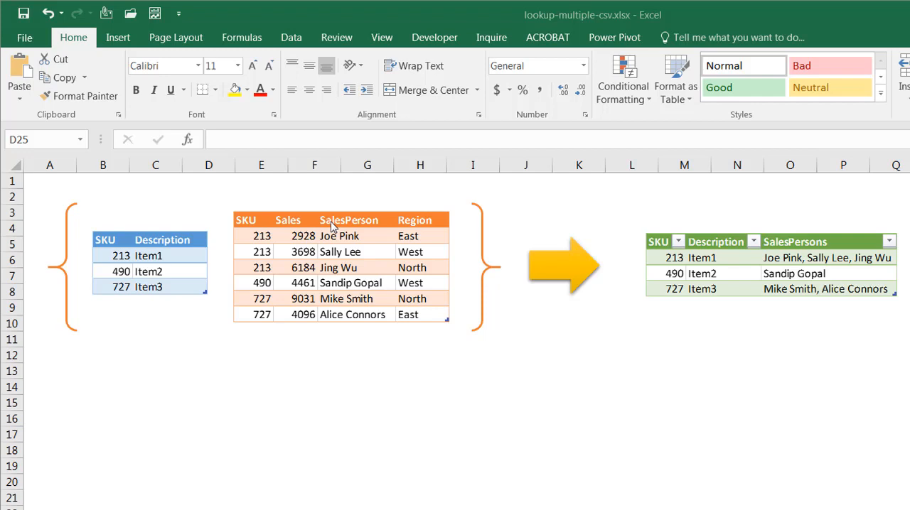
{"action": "mouse_move", "coordinate": [350, 251]}
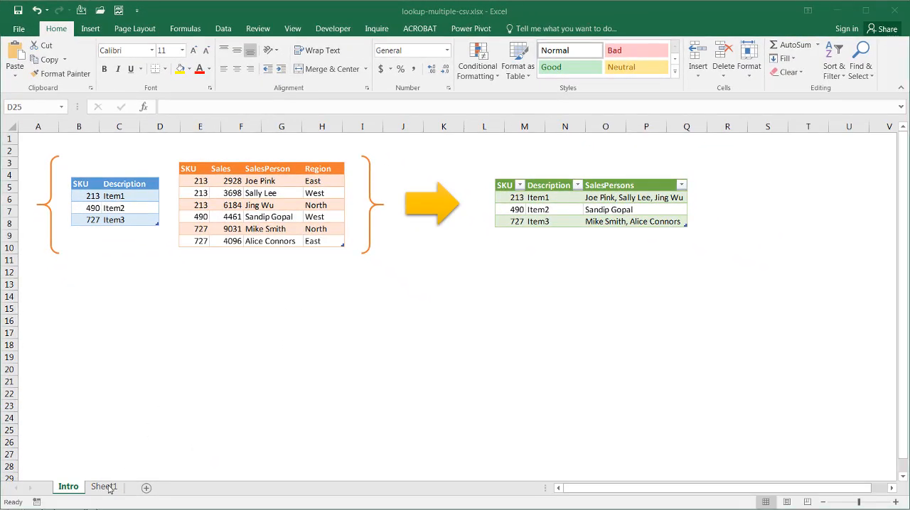
Load the SKU and Description list on Sheet1 into Power Query as a table
{"action": "left_click", "coordinate": [104, 486]}
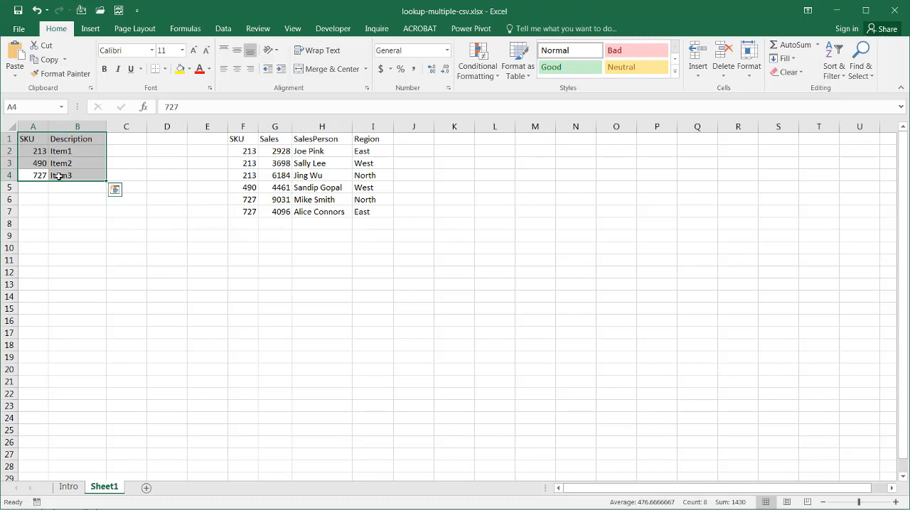
{"action": "left_click", "coordinate": [322, 162]}
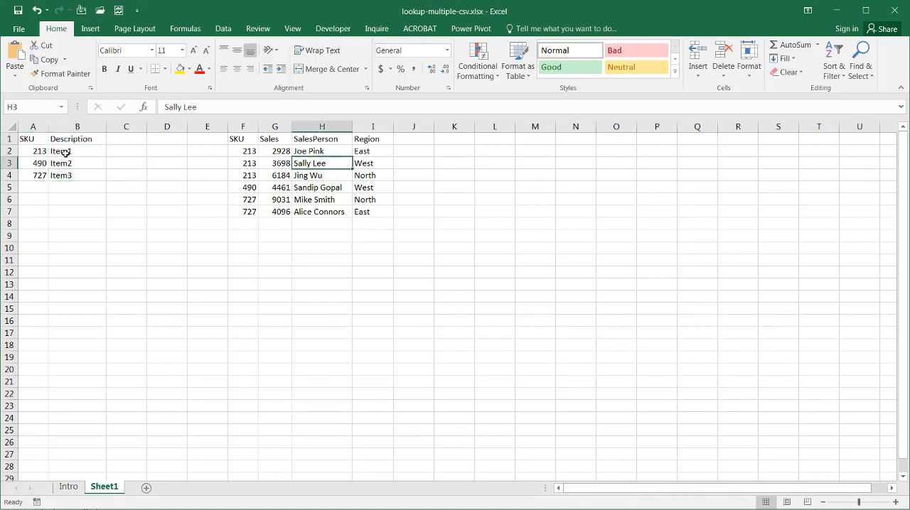
{"action": "left_click", "coordinate": [77, 151]}
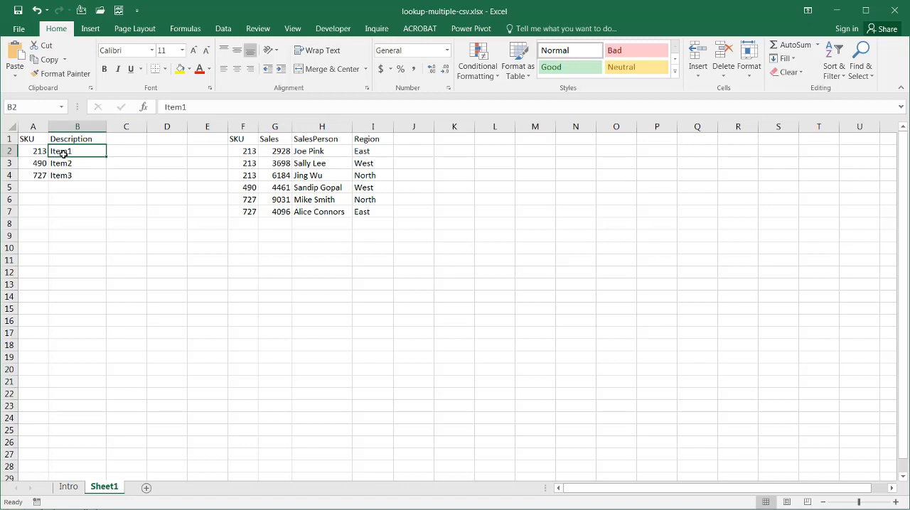
{"action": "left_click", "coordinate": [223, 29]}
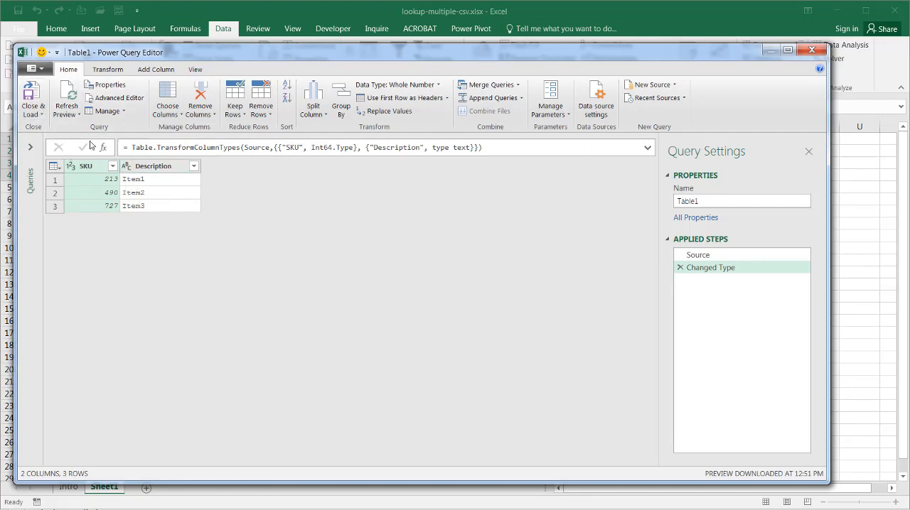
Save the query as connection-only Table1 and return to the sales list
{"action": "left_click", "coordinate": [32, 117]}
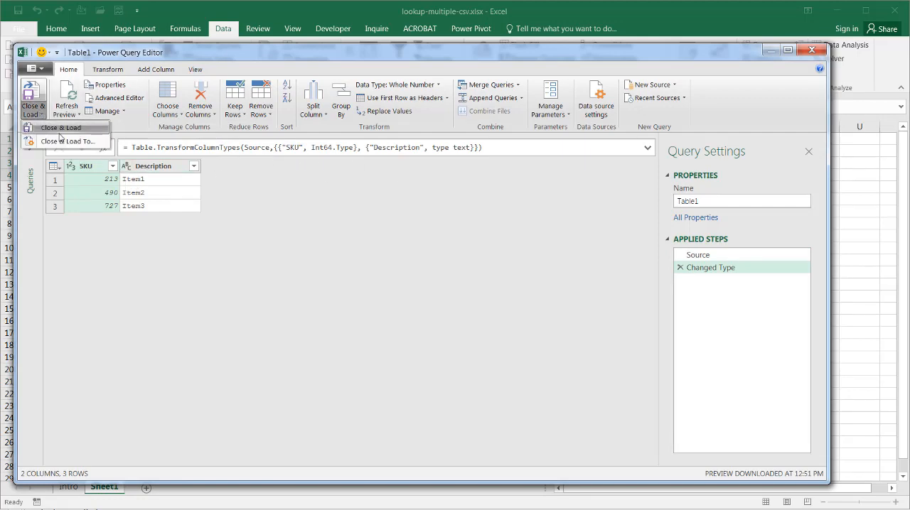
{"action": "left_click", "coordinate": [61, 128]}
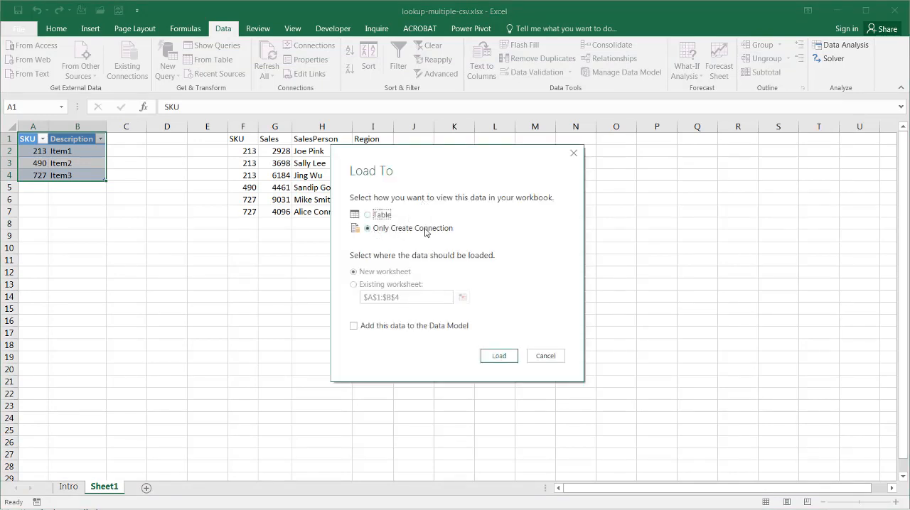
{"action": "left_click", "coordinate": [498, 355]}
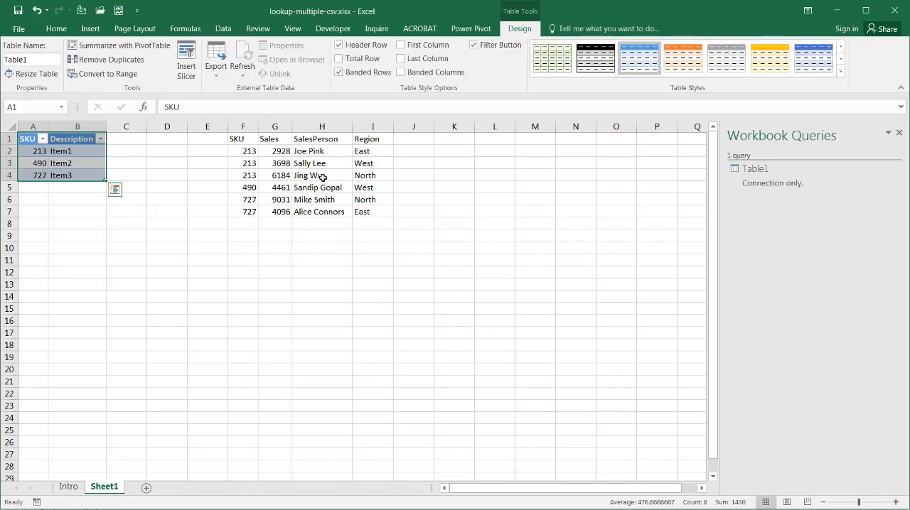
{"action": "left_click", "coordinate": [322, 175]}
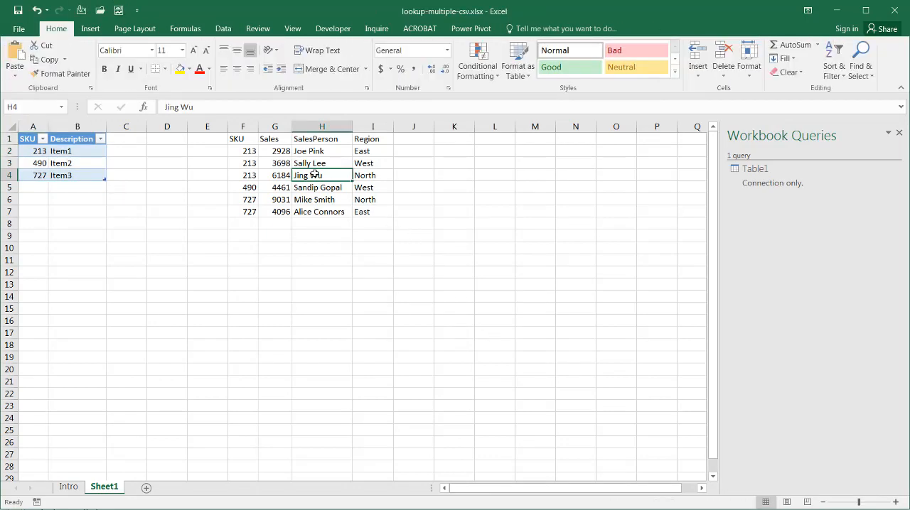
{"action": "mouse_move", "coordinate": [312, 363]}
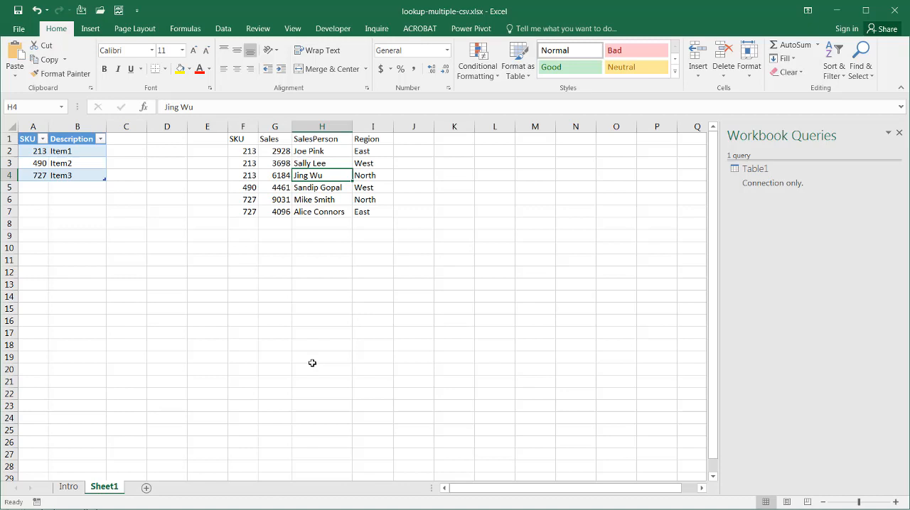
{"action": "mouse_move", "coordinate": [298, 182]}
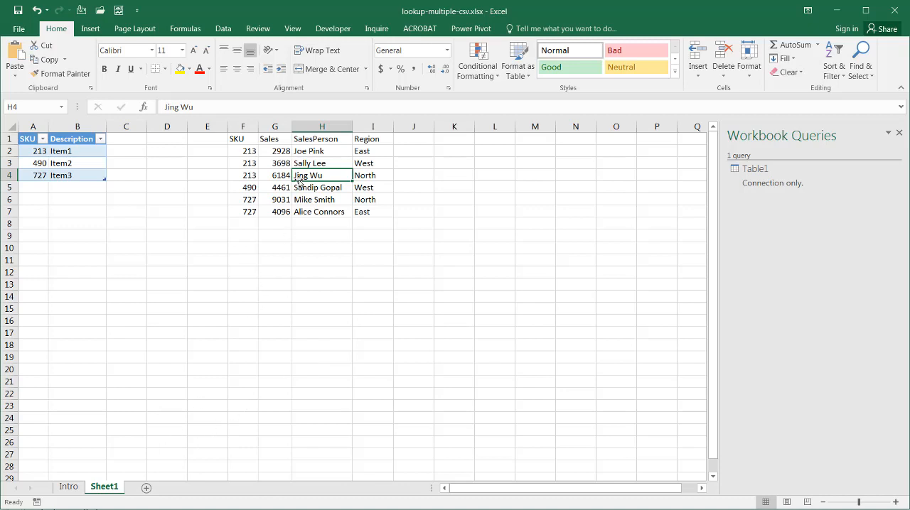
{"action": "mouse_move", "coordinate": [223, 29]}
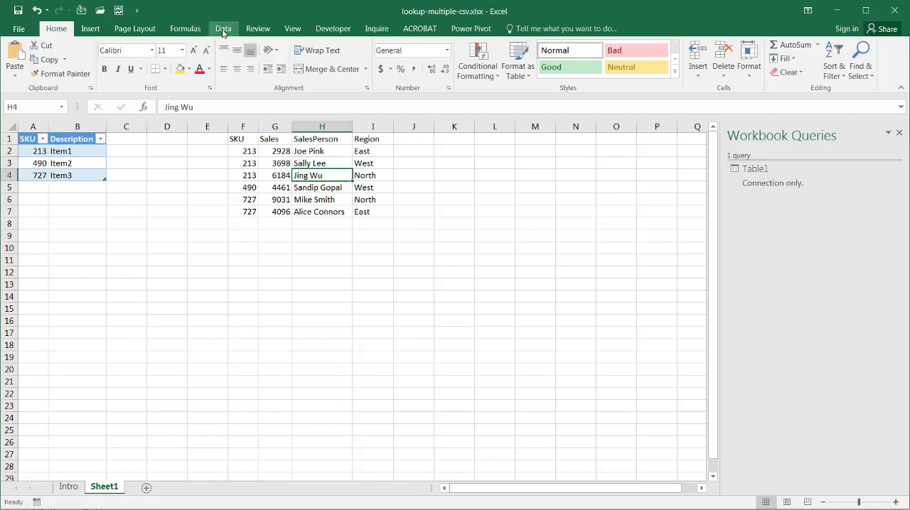
Make the sales list a table with headers and load it as connection-only query Table2
{"action": "left_click", "coordinate": [214, 60]}
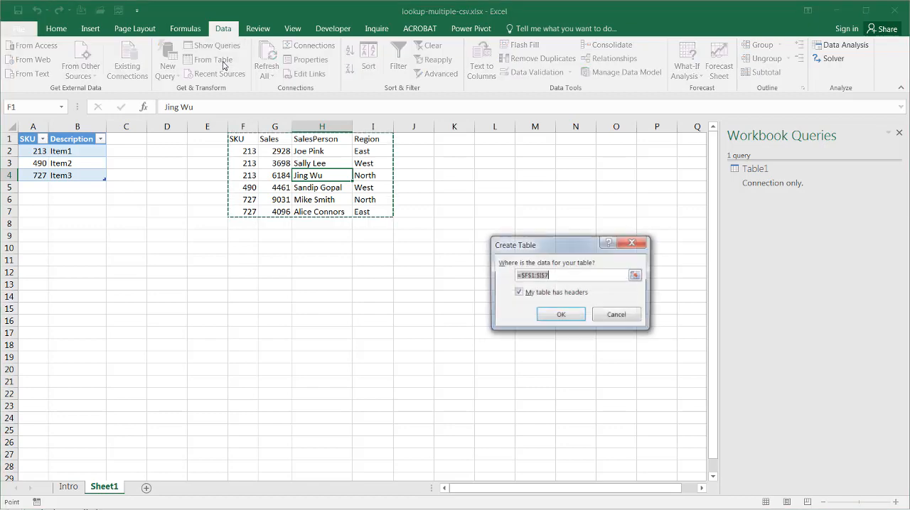
{"action": "left_click", "coordinate": [560, 314]}
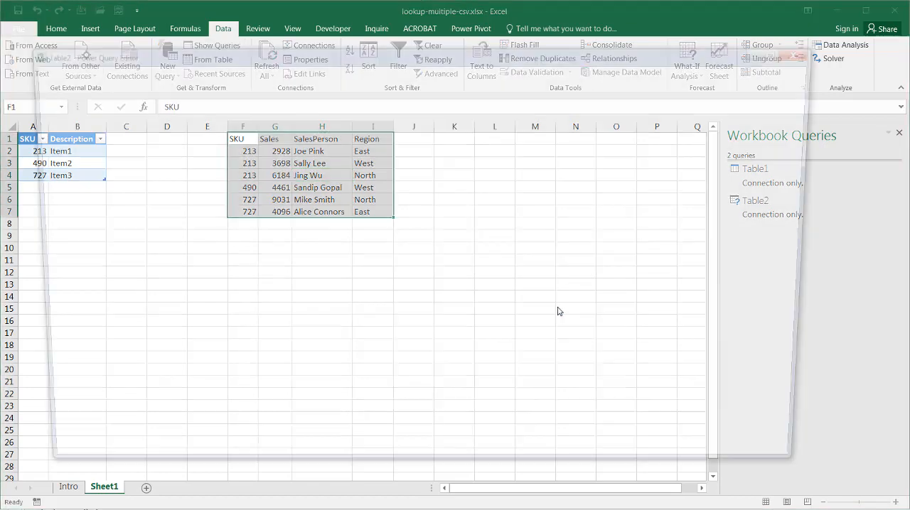
{"action": "double_click", "coordinate": [756, 200]}
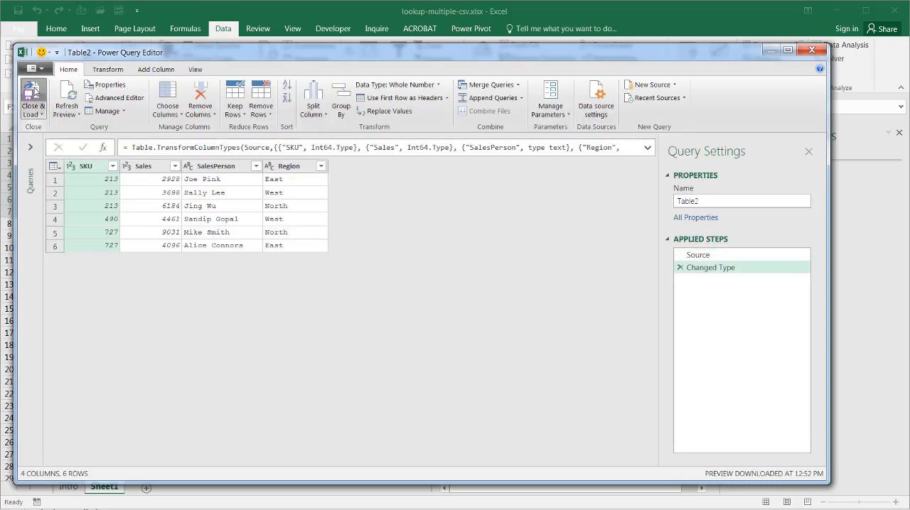
{"action": "left_click", "coordinate": [33, 98]}
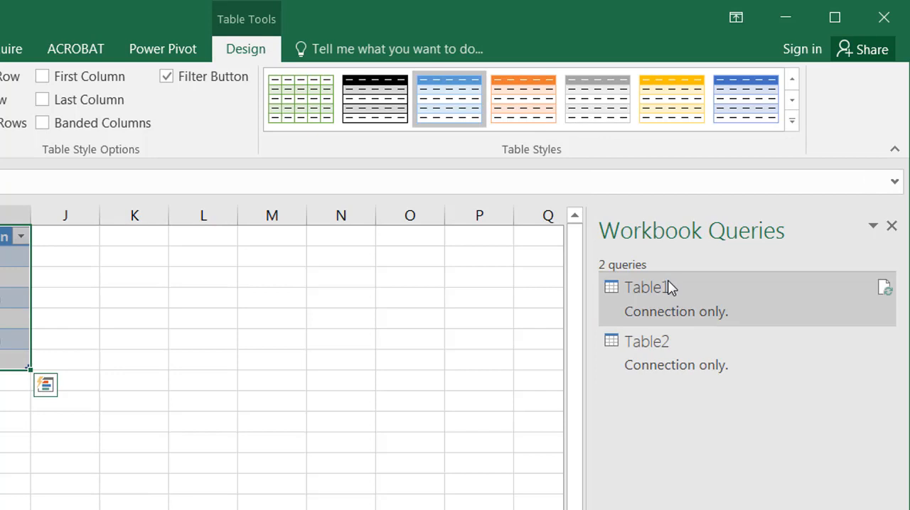
Edit the Table1 query copy, rename it CombineCSV and select its SKU and Description columns
{"action": "left_click", "coordinate": [654, 299]}
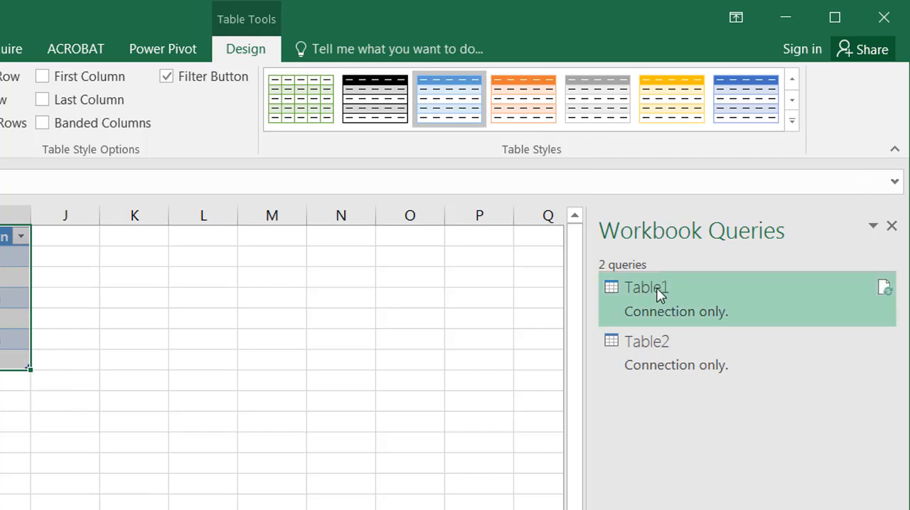
{"action": "mouse_move", "coordinate": [756, 495]}
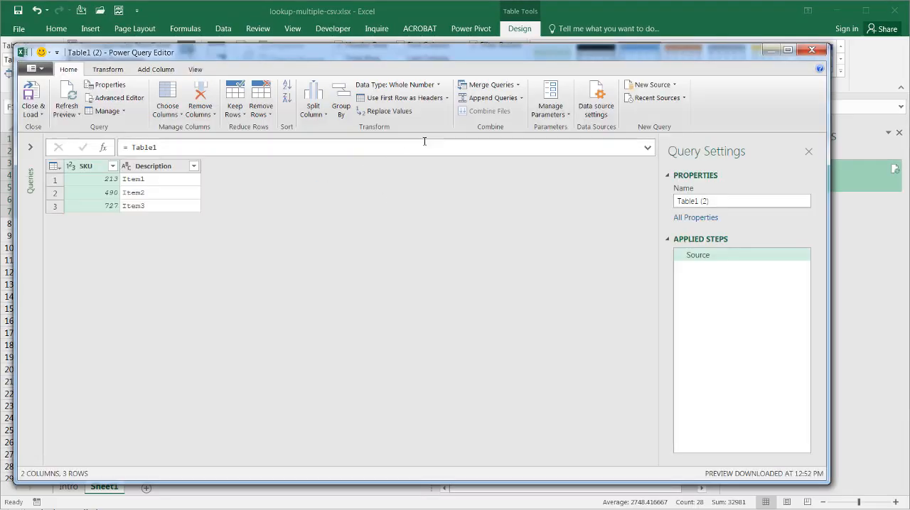
{"action": "mouse_move", "coordinate": [489, 85]}
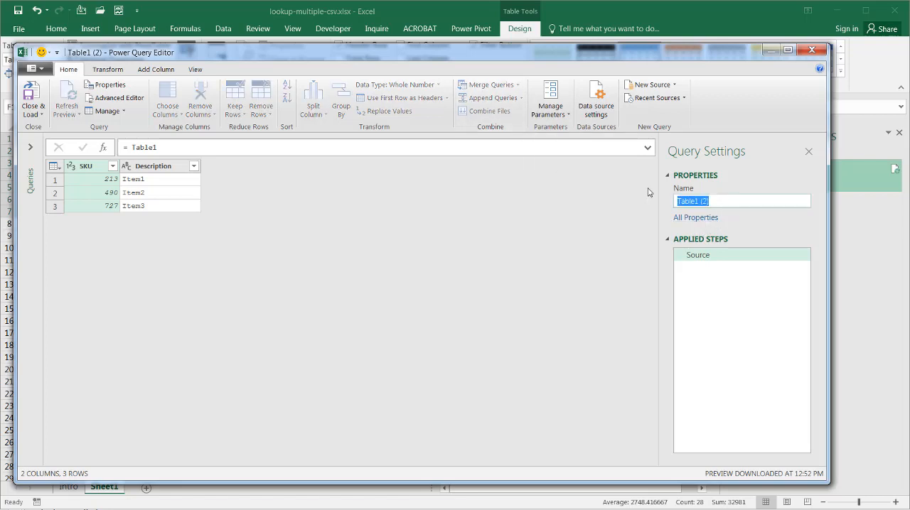
{"action": "type", "text": "Combine"}
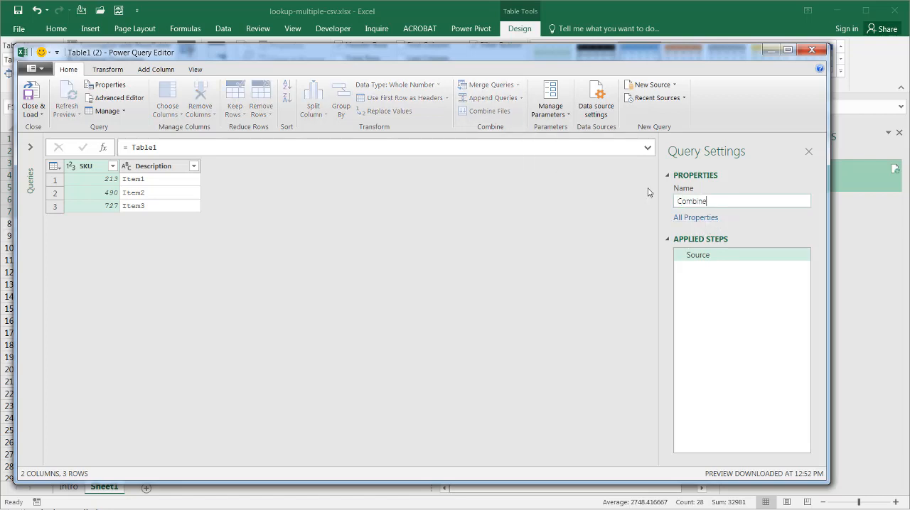
{"action": "type", "text": "CSV"}
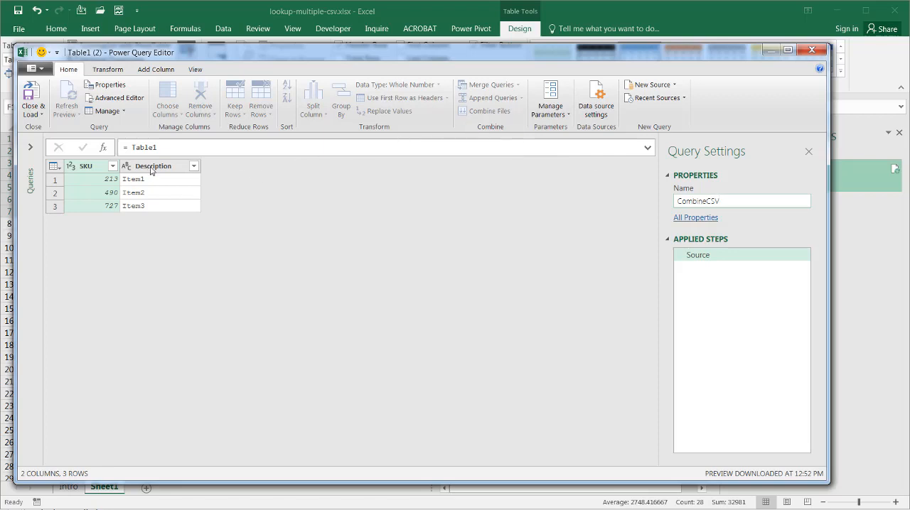
{"action": "mouse_move", "coordinate": [526, 216]}
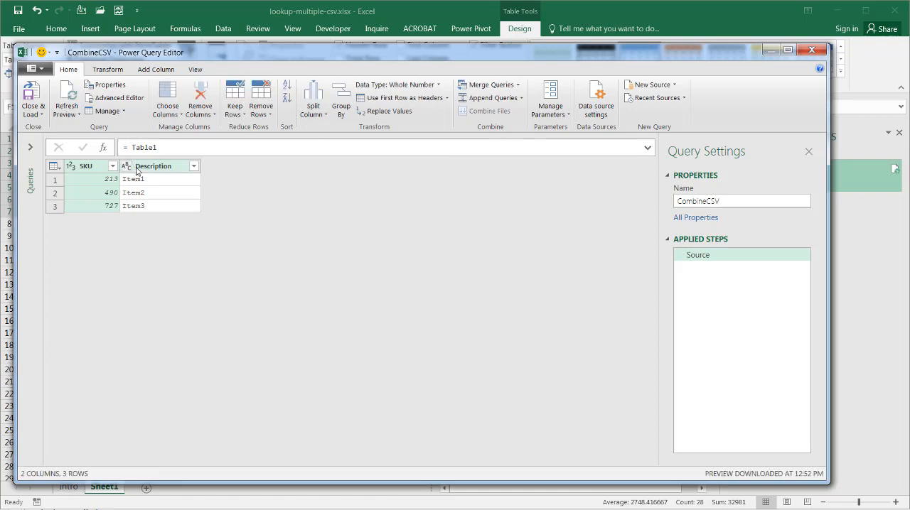
{"action": "left_click", "coordinate": [154, 165]}
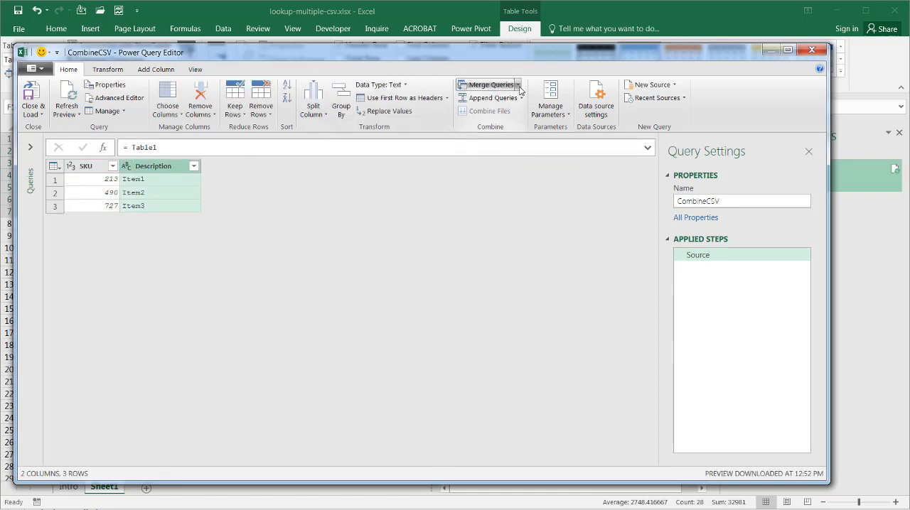
Merge Table2 into CombineCSV on SKU and preview the nested sales rows for SKU 213
{"action": "left_click", "coordinate": [560, 91]}
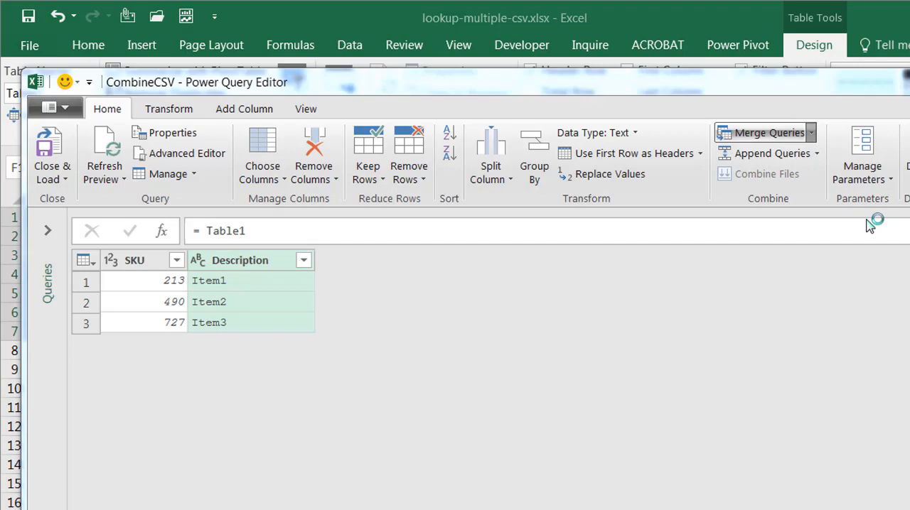
{"action": "left_click", "coordinate": [760, 134]}
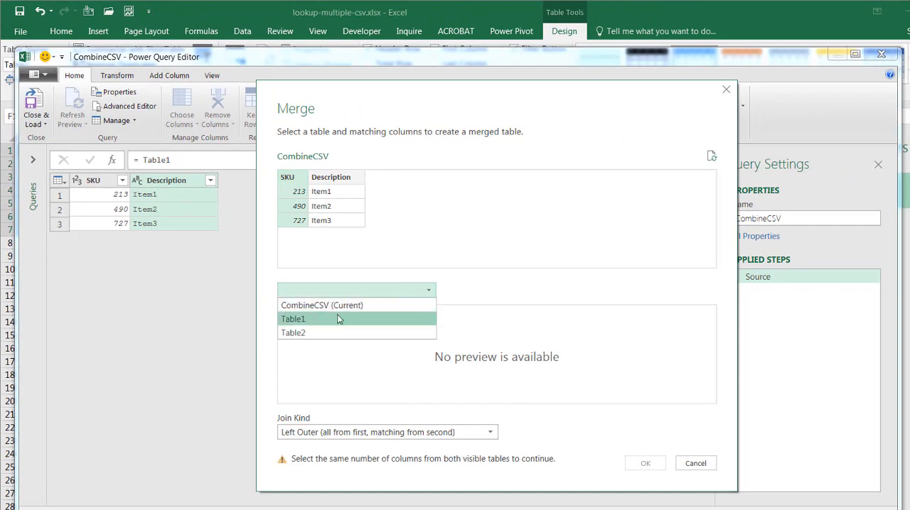
{"action": "left_click", "coordinate": [293, 333]}
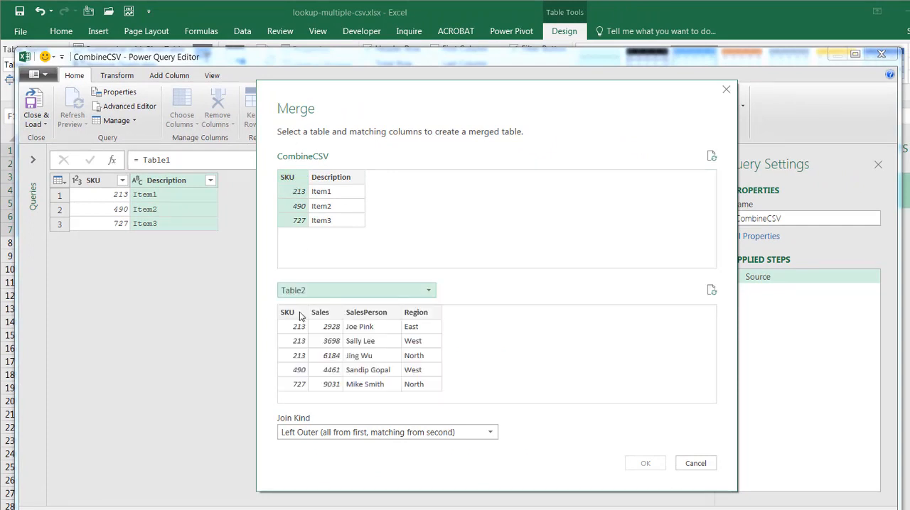
{"action": "left_click", "coordinate": [288, 312]}
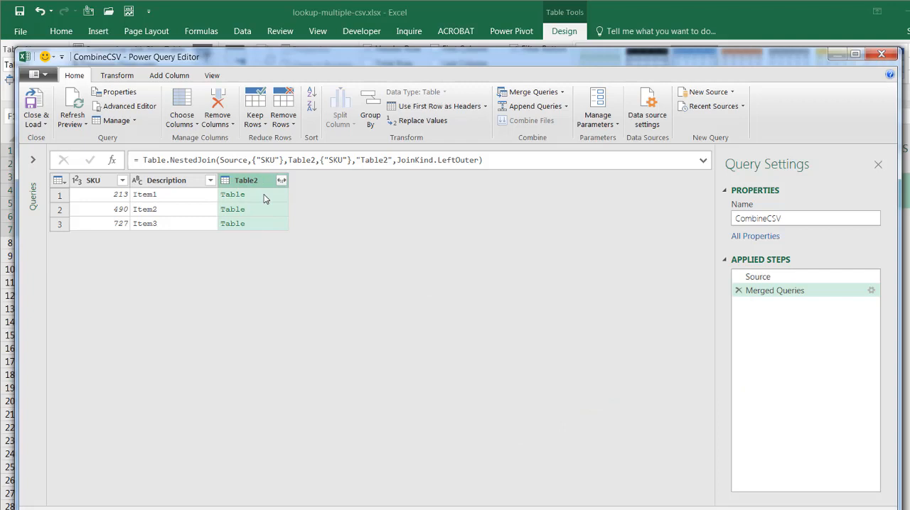
{"action": "left_click", "coordinate": [233, 194]}
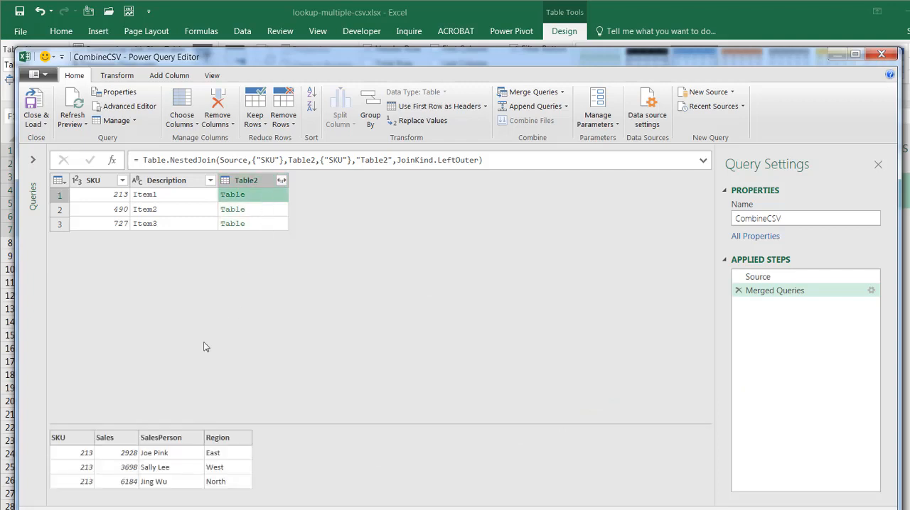
{"action": "mouse_move", "coordinate": [85, 489]}
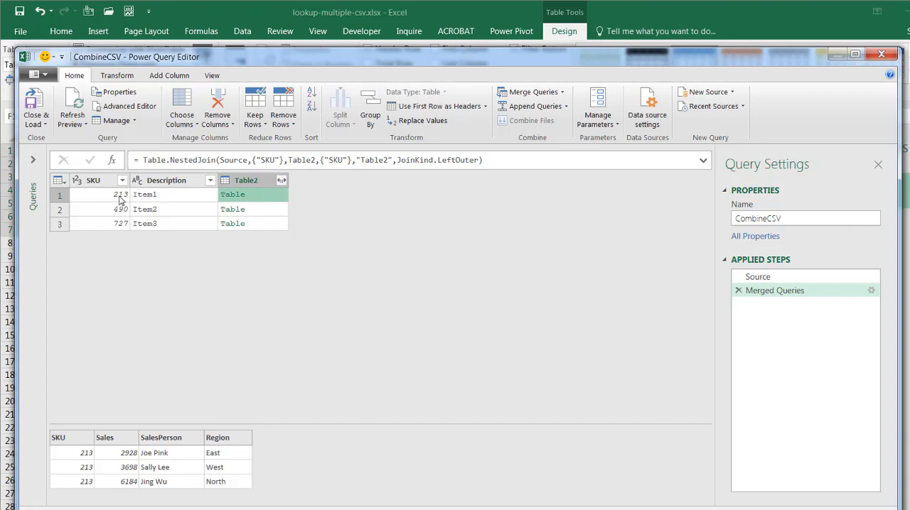
{"action": "mouse_move", "coordinate": [257, 221]}
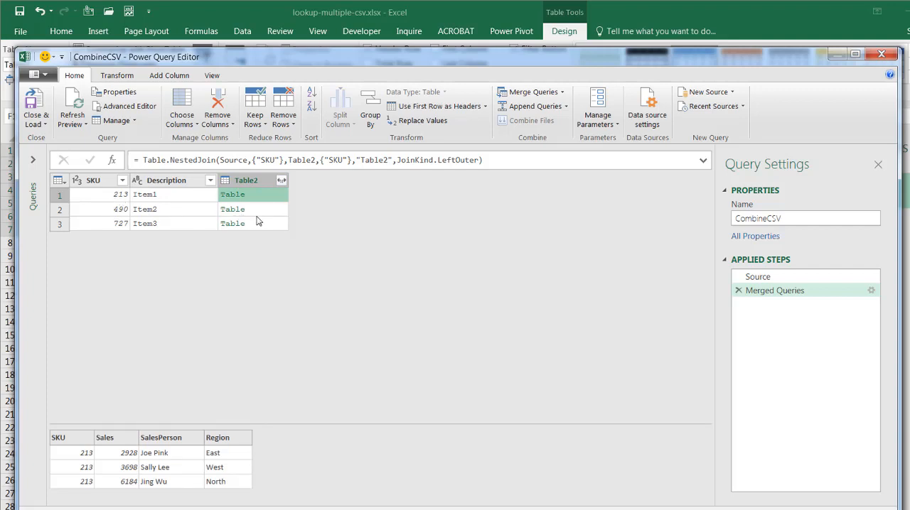
{"action": "left_click", "coordinate": [233, 209]}
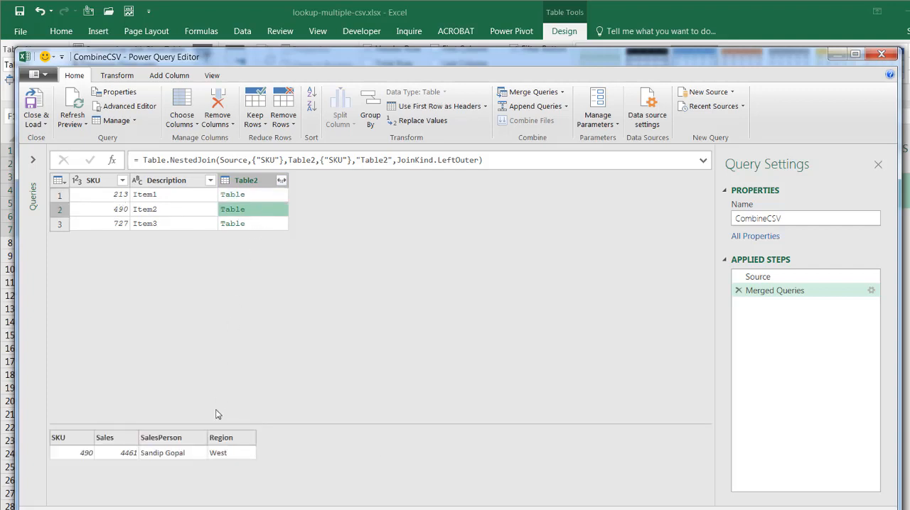
{"action": "mouse_move", "coordinate": [269, 228]}
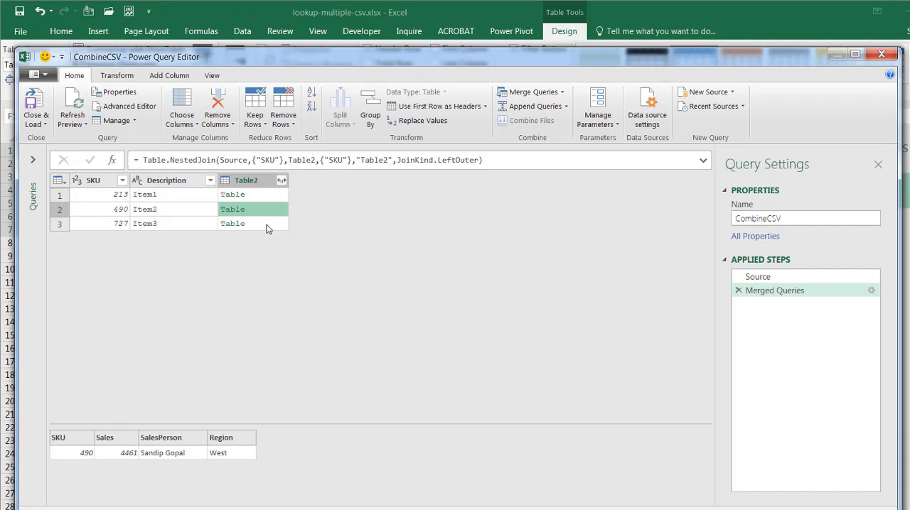
{"action": "left_click", "coordinate": [253, 223]}
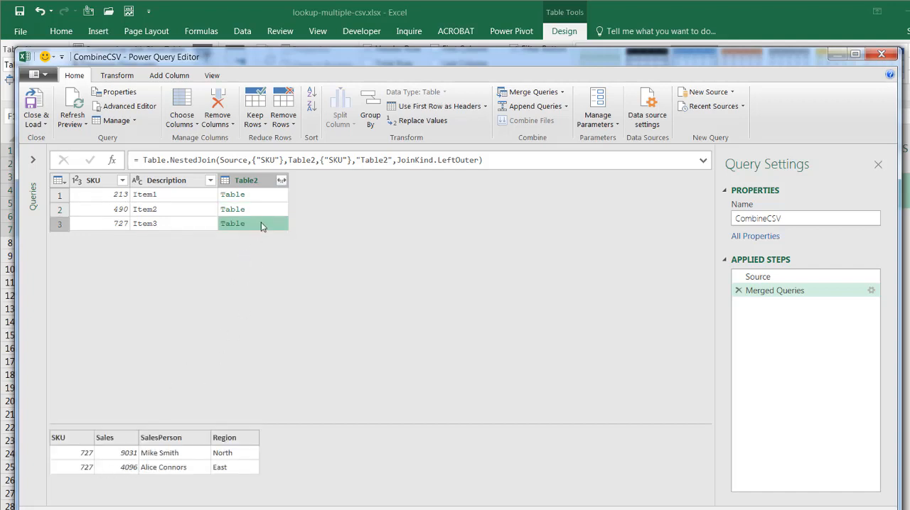
{"action": "left_click", "coordinate": [233, 193]}
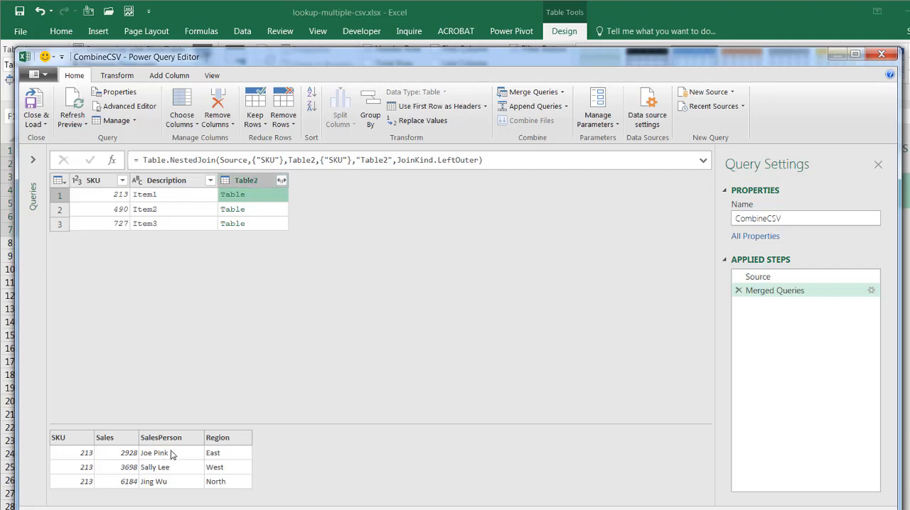
{"action": "mouse_move", "coordinate": [330, 187]}
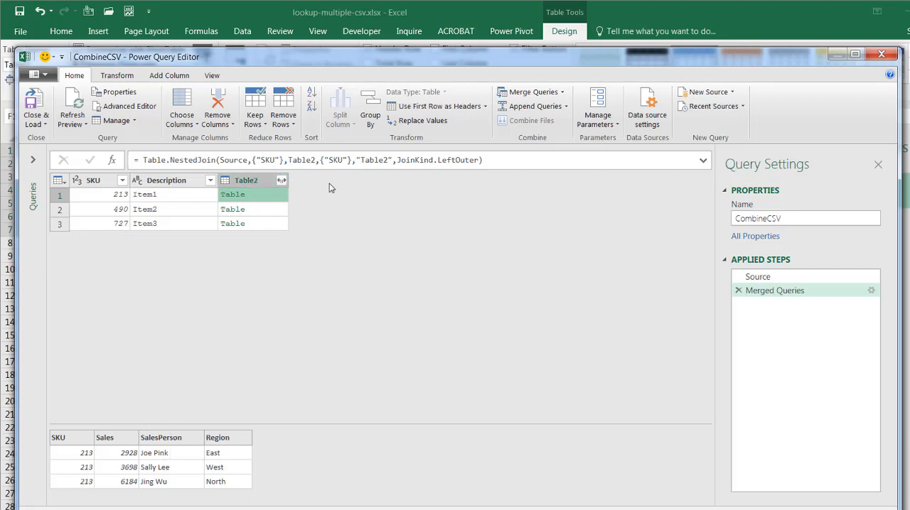
{"action": "mouse_move", "coordinate": [169, 75]}
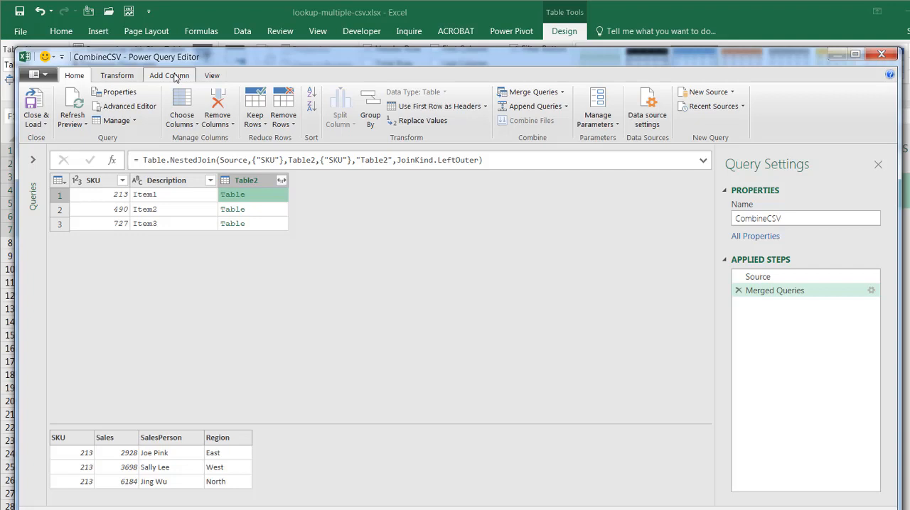
Add a Custom column with formula Table.Column([Table2],"SalesPerson") listing each SKU's salespeople
{"action": "left_click", "coordinate": [169, 76]}
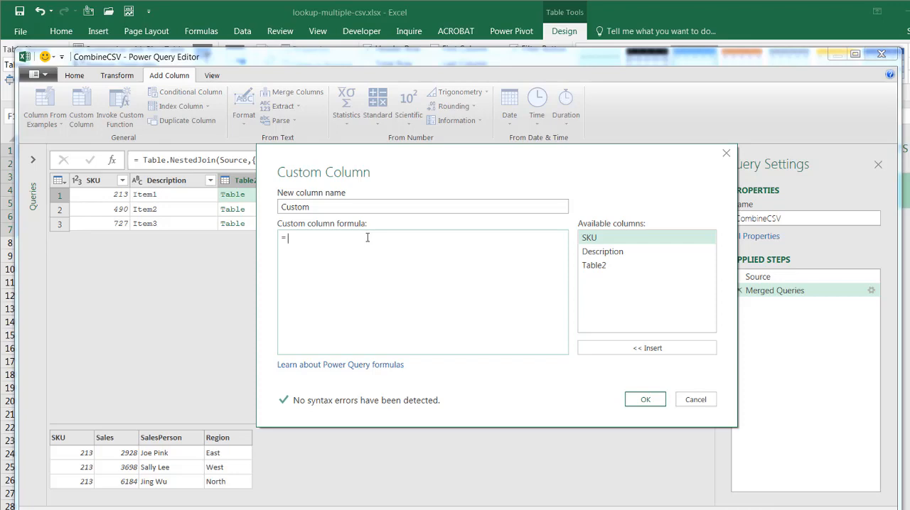
{"action": "type", "text": "Table."}
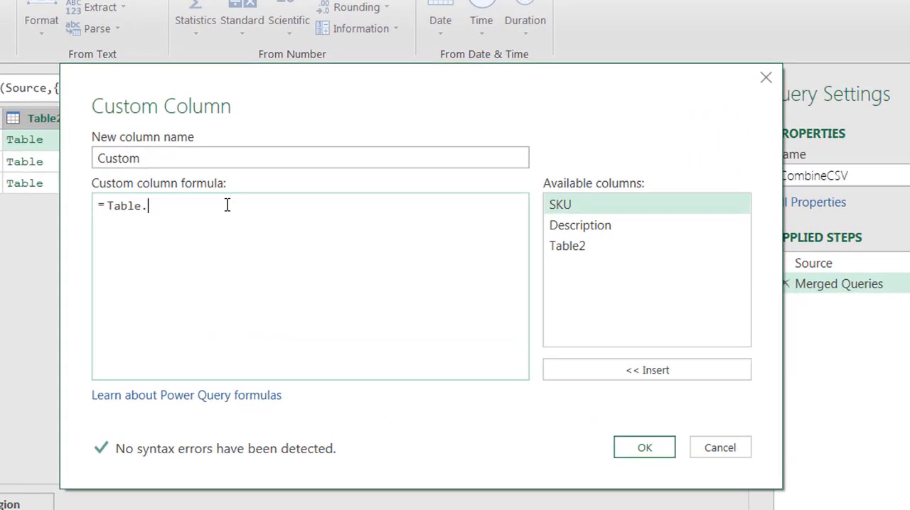
{"action": "type", "text": "Colum"}
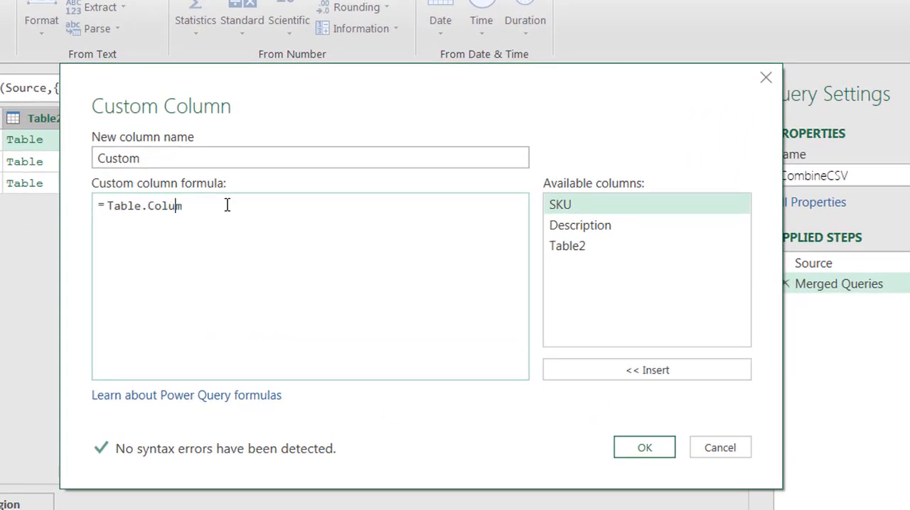
{"action": "type", "text": "n("}
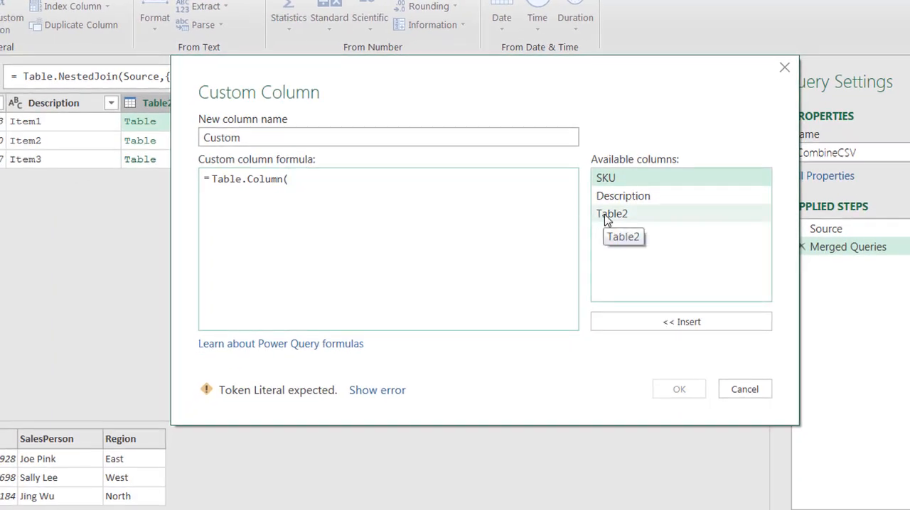
{"action": "mouse_move", "coordinate": [603, 226]}
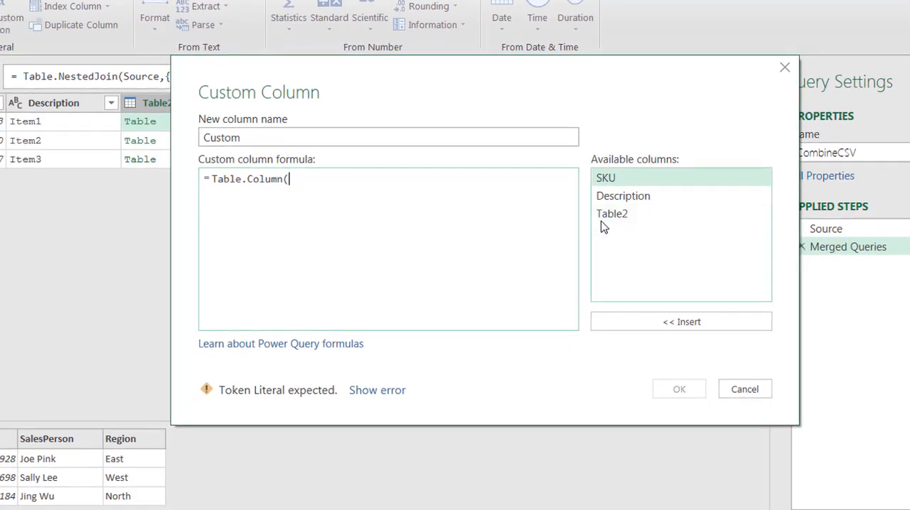
{"action": "left_click", "coordinate": [611, 213]}
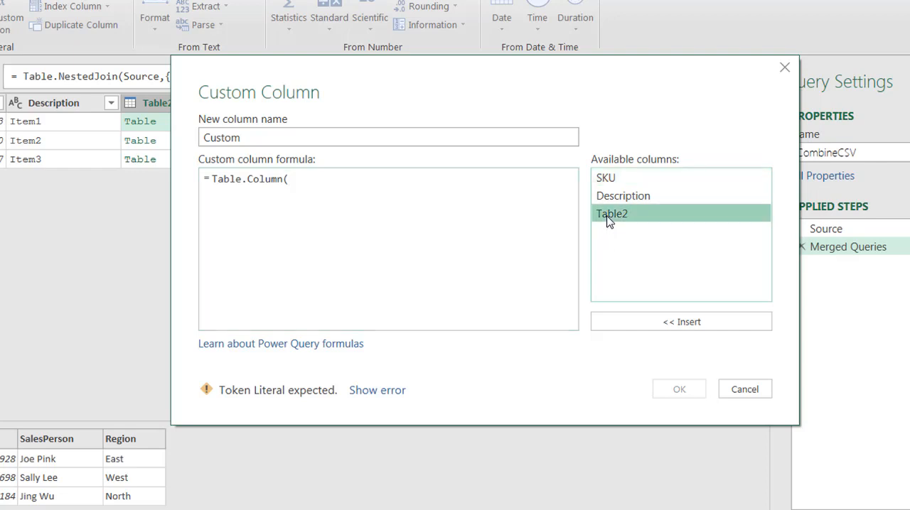
{"action": "left_click", "coordinate": [680, 321]}
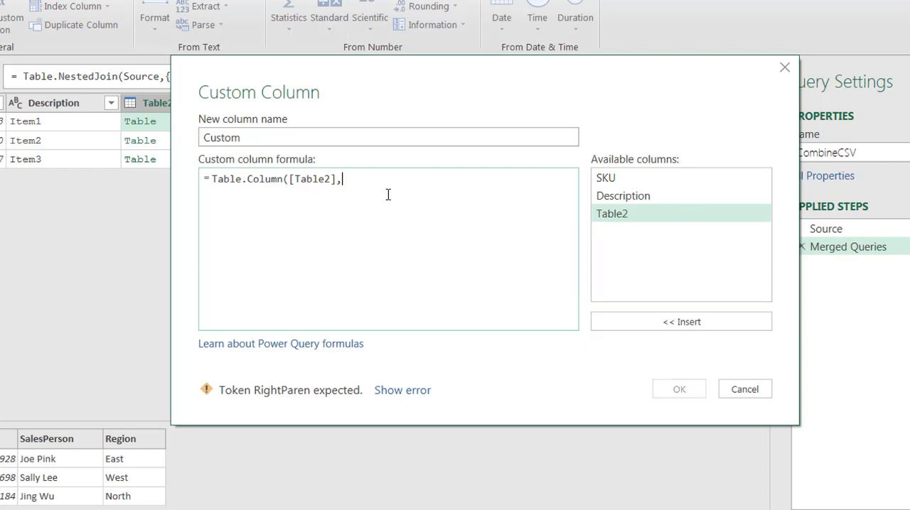
{"action": "type", "text": "\"S"}
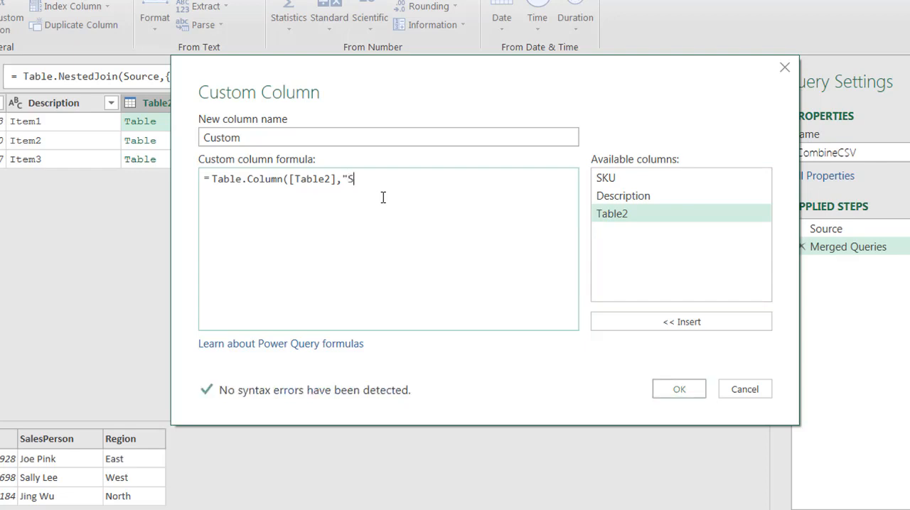
{"action": "type", "text": "alesPers"}
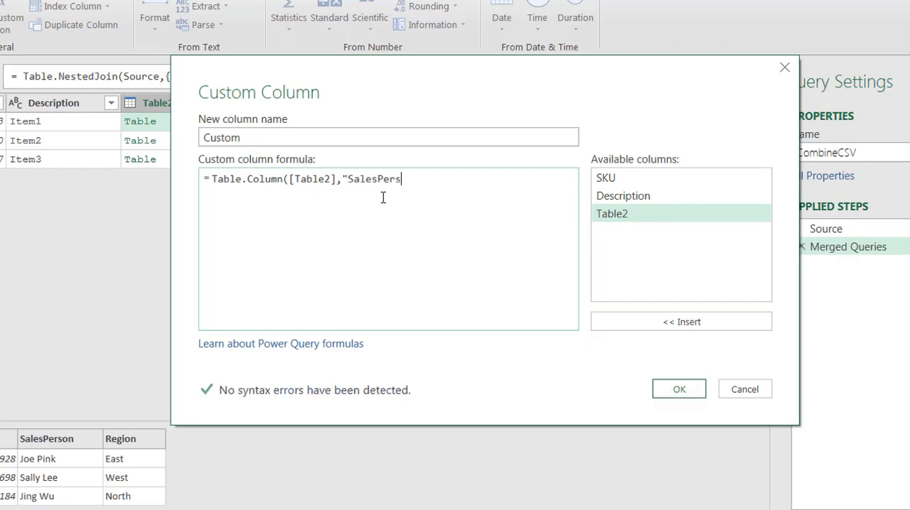
{"action": "type", "text": "on"}
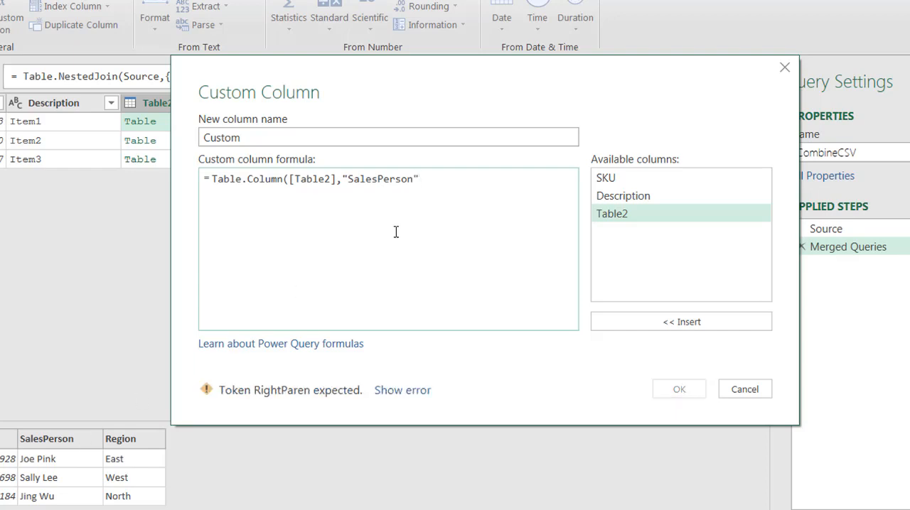
{"action": "type", "text": ")"}
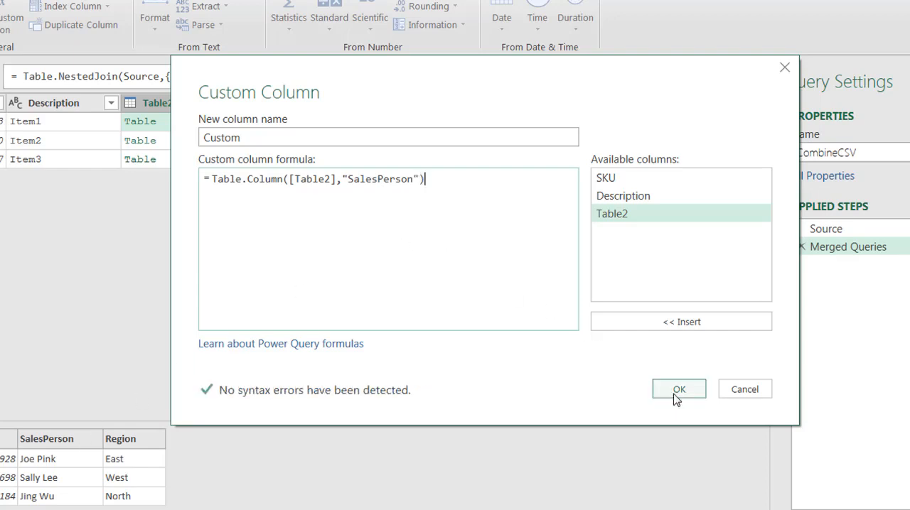
{"action": "left_click", "coordinate": [676, 389]}
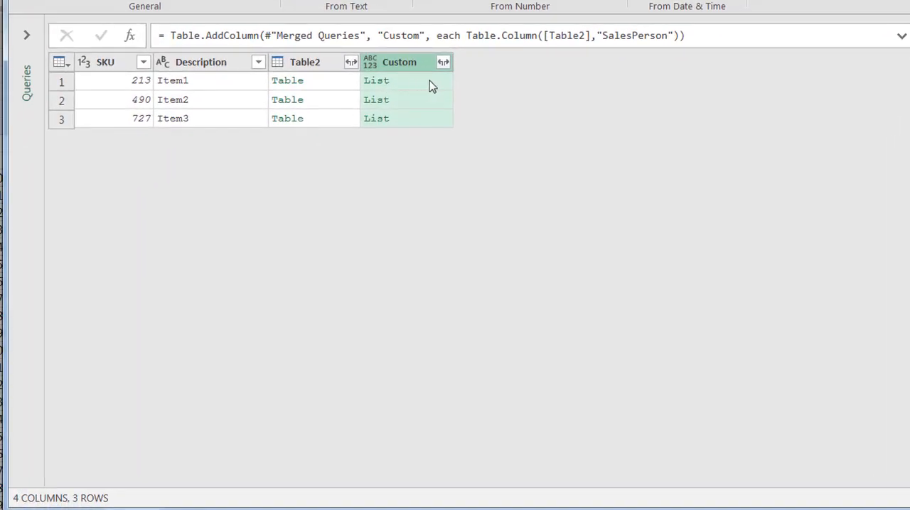
{"action": "left_click", "coordinate": [376, 81]}
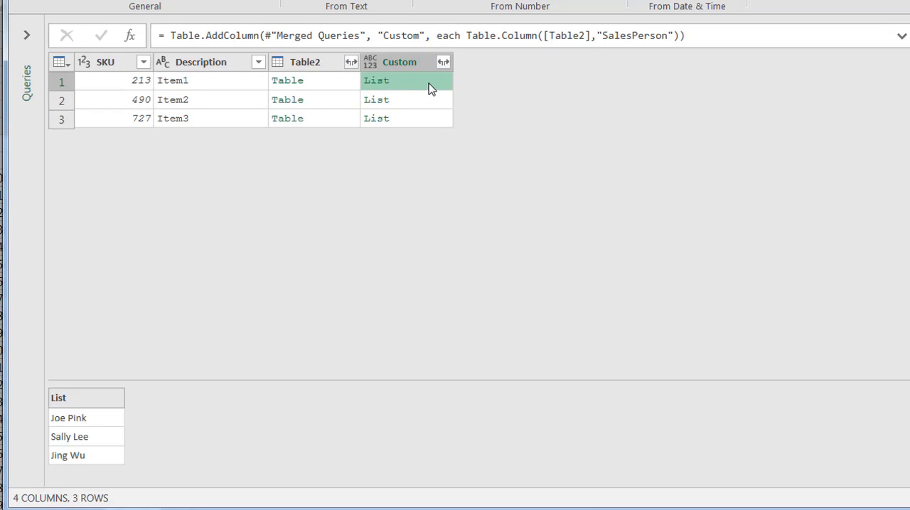
{"action": "mouse_move", "coordinate": [113, 404]}
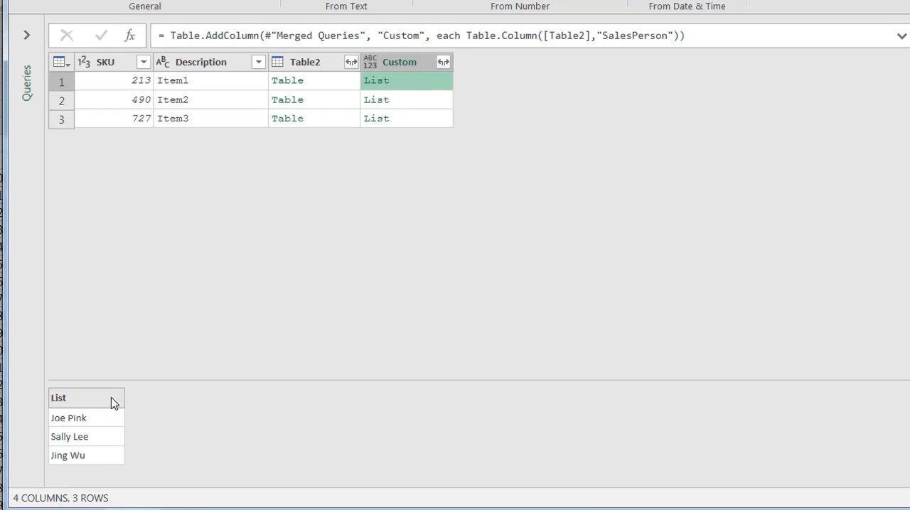
{"action": "mouse_move", "coordinate": [904, 236]}
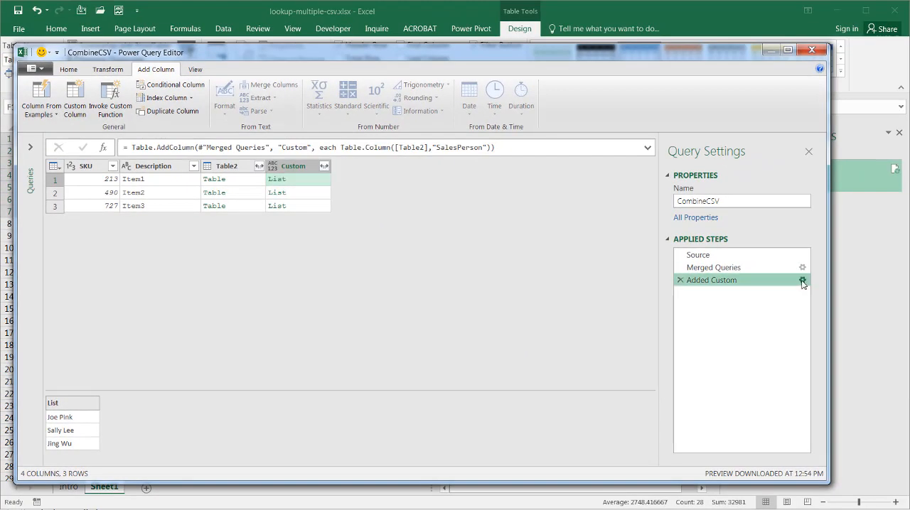
Wrap the Custom column formula in Text.Combine(..., ", ") to produce comma-separated names
{"action": "left_click", "coordinate": [802, 279]}
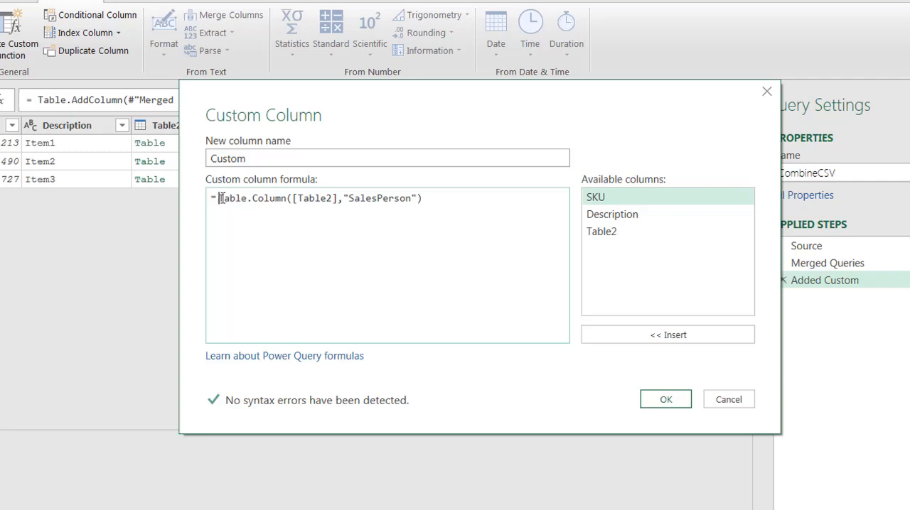
{"action": "type", "text": "Text.combine("}
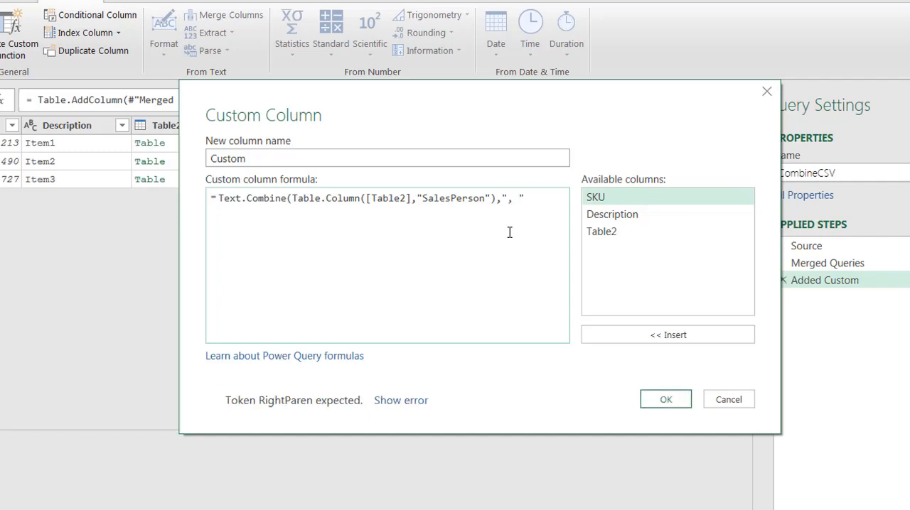
{"action": "type", "text": ")"}
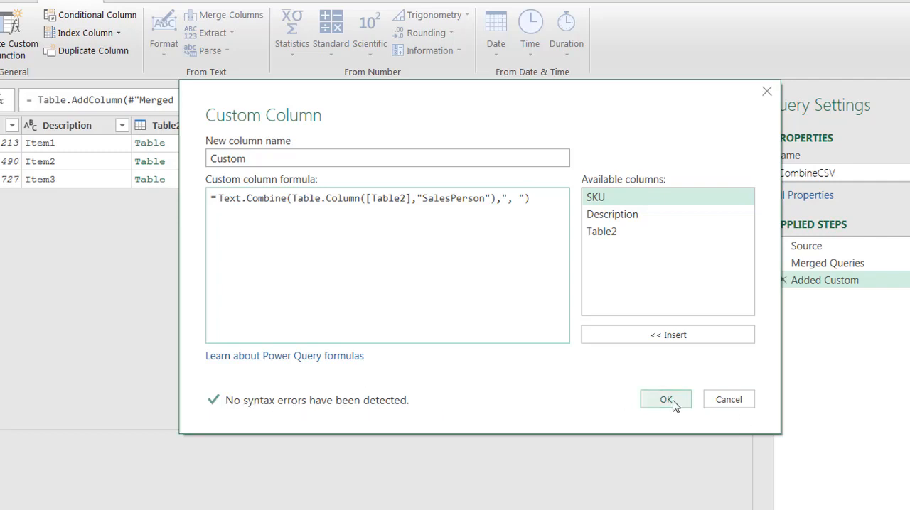
{"action": "left_click", "coordinate": [666, 398]}
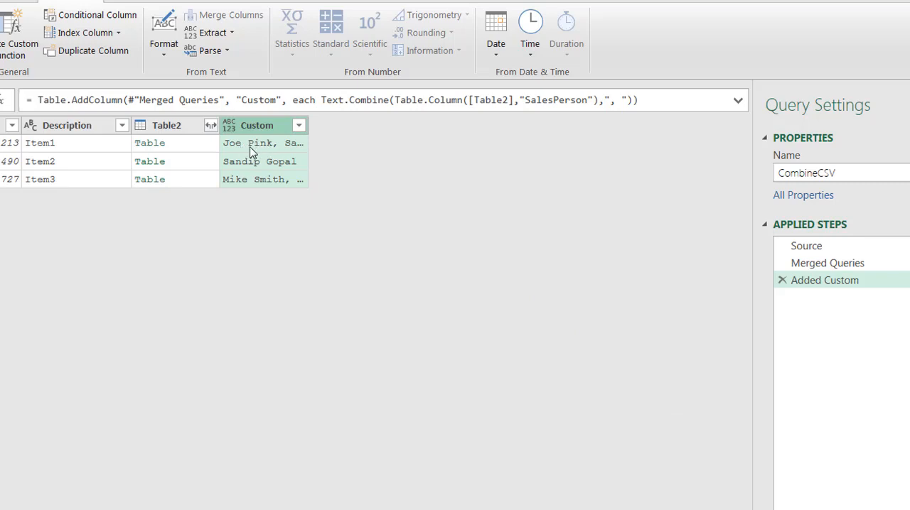
{"action": "mouse_move", "coordinate": [310, 128]}
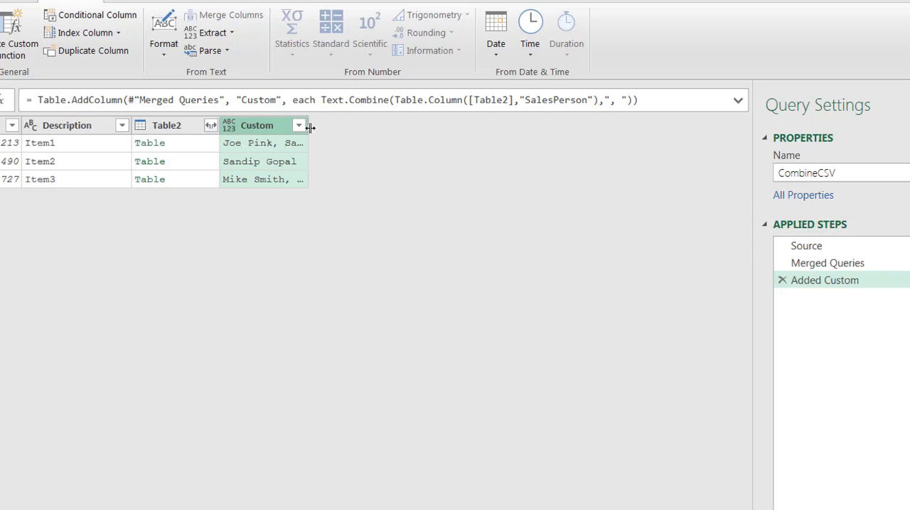
Widen the Custom column and remove the Table2 column from CombineCSV
{"action": "left_click_drag", "start_coordinate": [310, 125], "coordinate": [489, 125]}
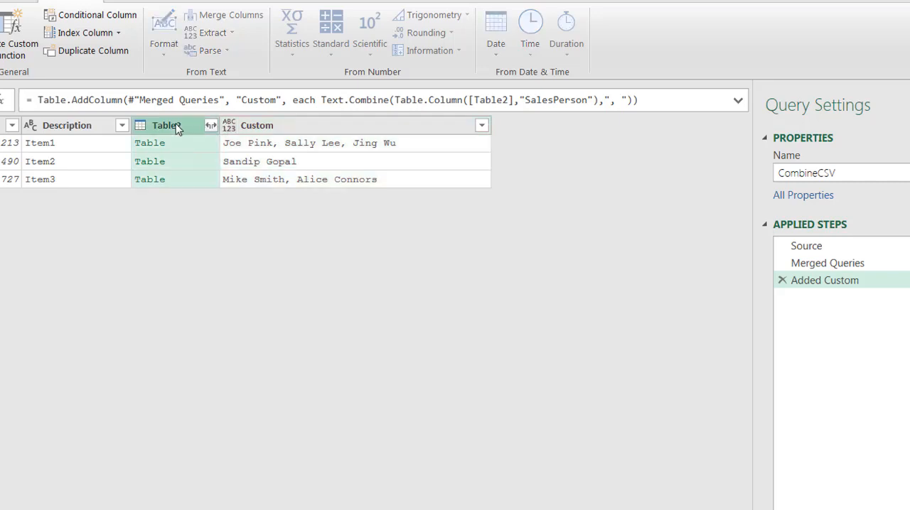
{"action": "right_click", "coordinate": [166, 125]}
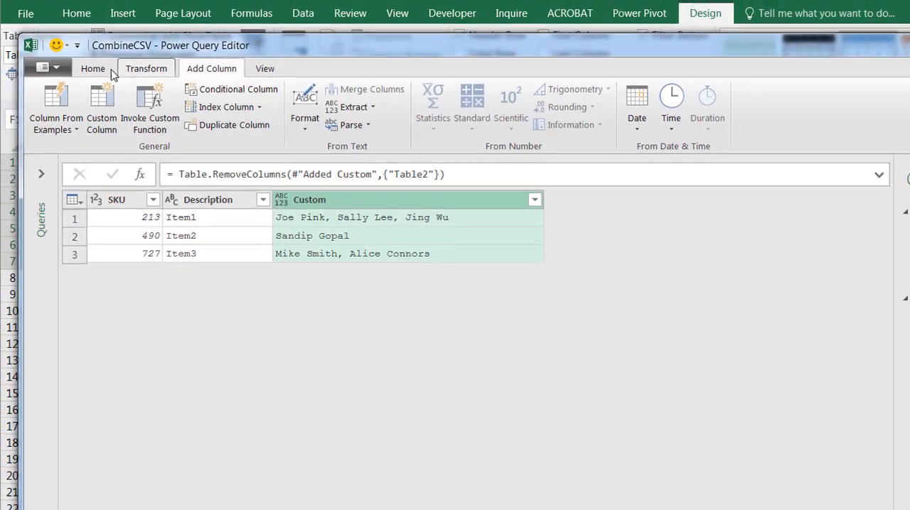
{"action": "left_click", "coordinate": [92, 68]}
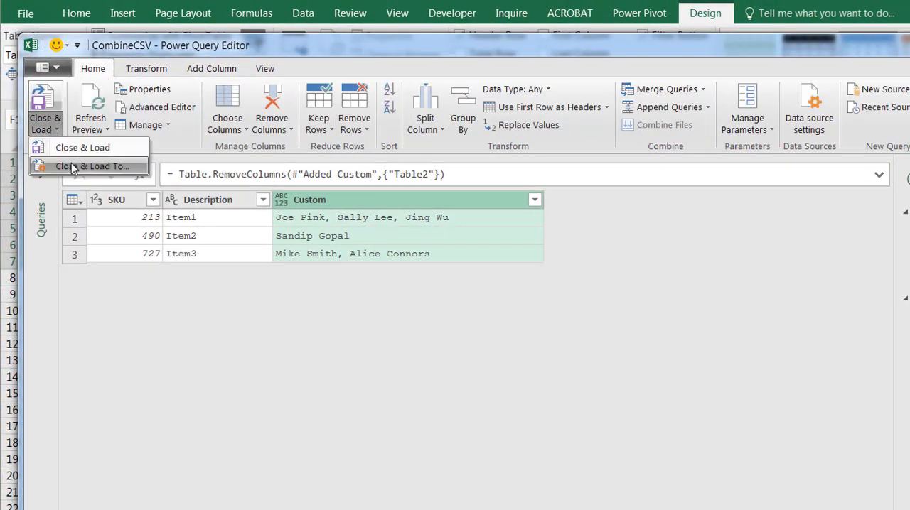
Load CombineCSV as a table on a new worksheet and check the combined names in C2
{"action": "left_click", "coordinate": [92, 165]}
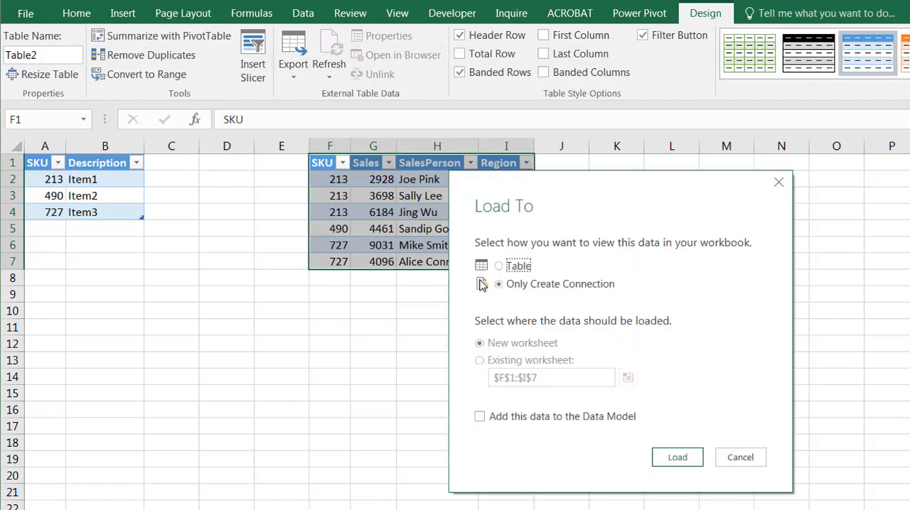
{"action": "left_click", "coordinate": [498, 264]}
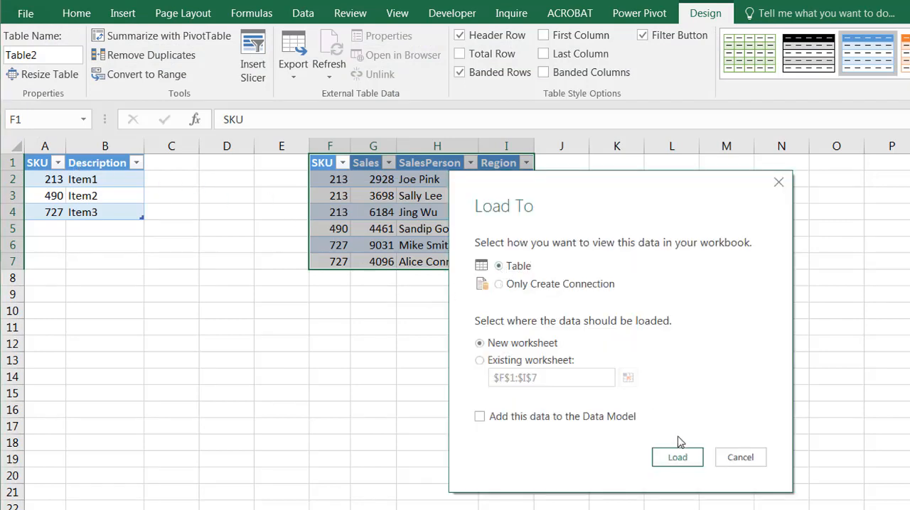
{"action": "mouse_move", "coordinate": [624, 441]}
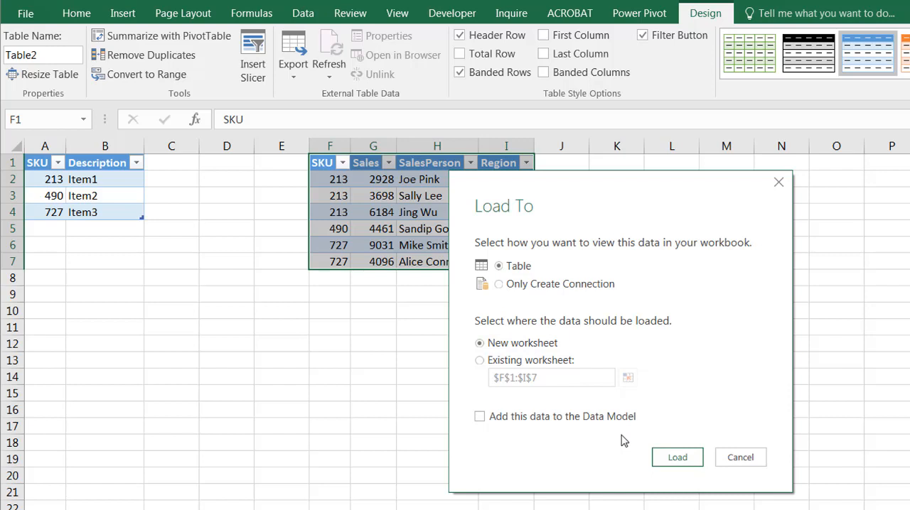
{"action": "left_click", "coordinate": [676, 458]}
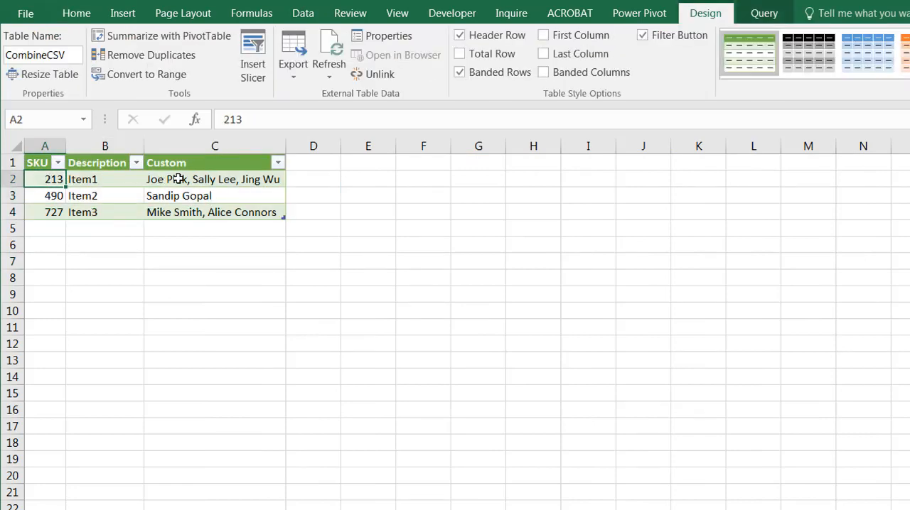
{"action": "left_click", "coordinate": [214, 179]}
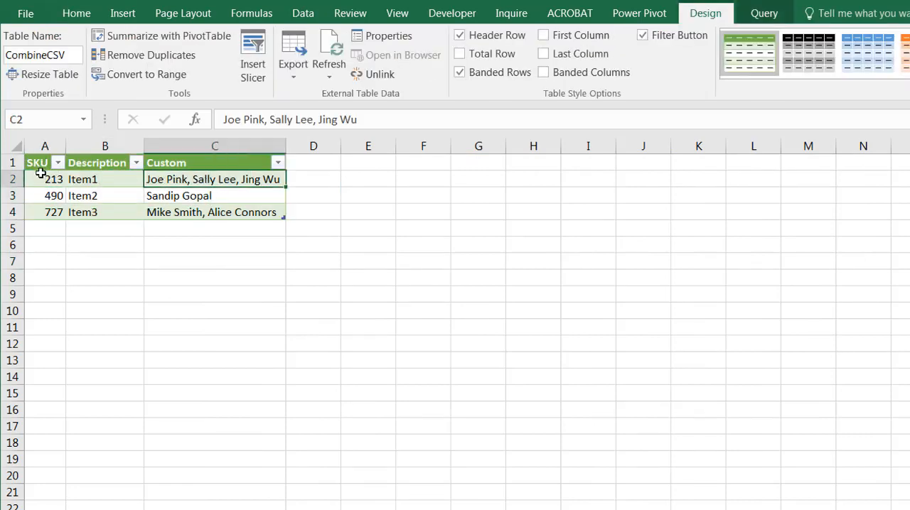